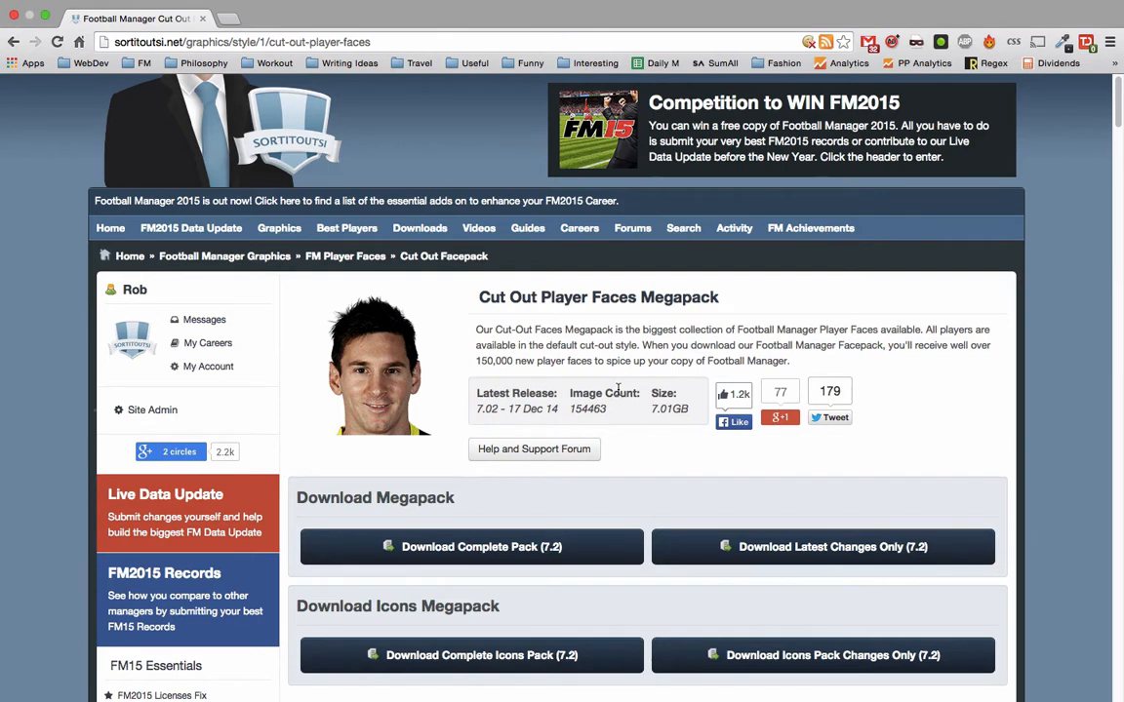
mouse_move(549, 297)
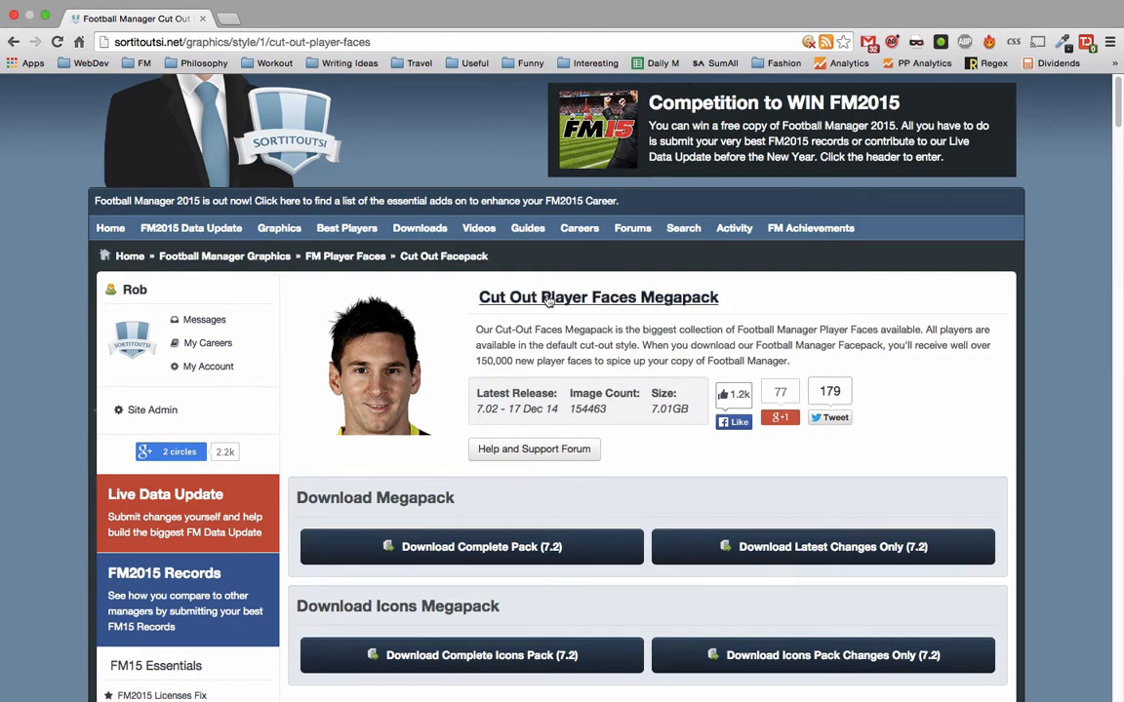
mouse_move(629, 343)
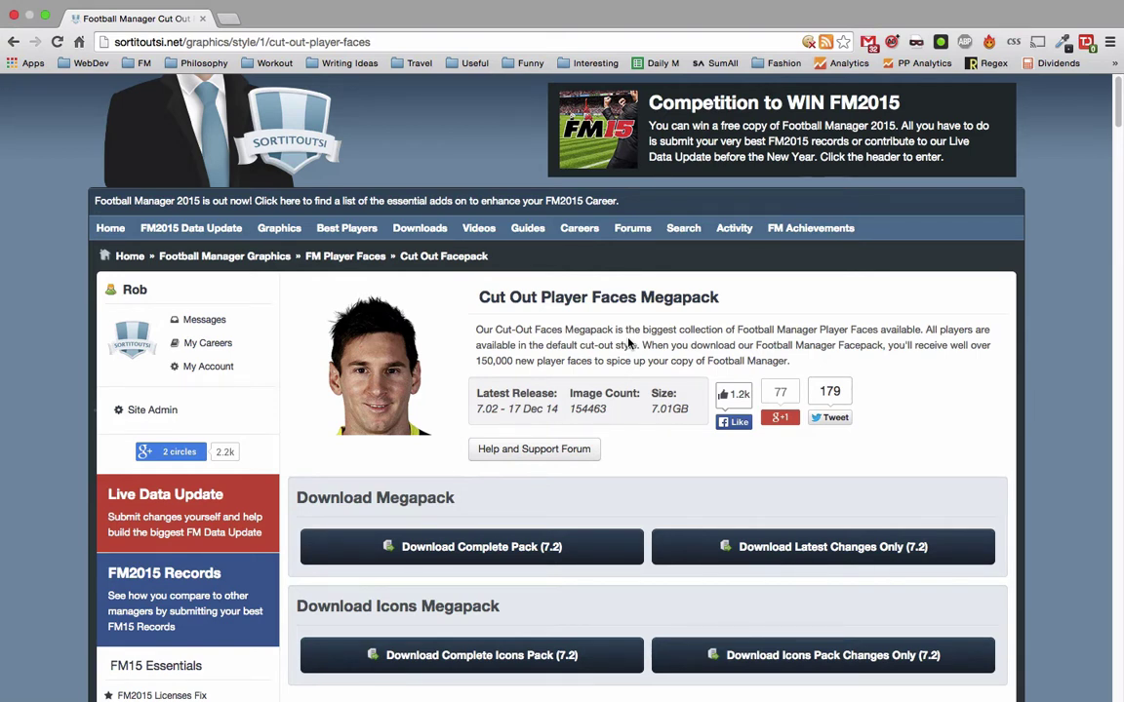
mouse_move(505, 555)
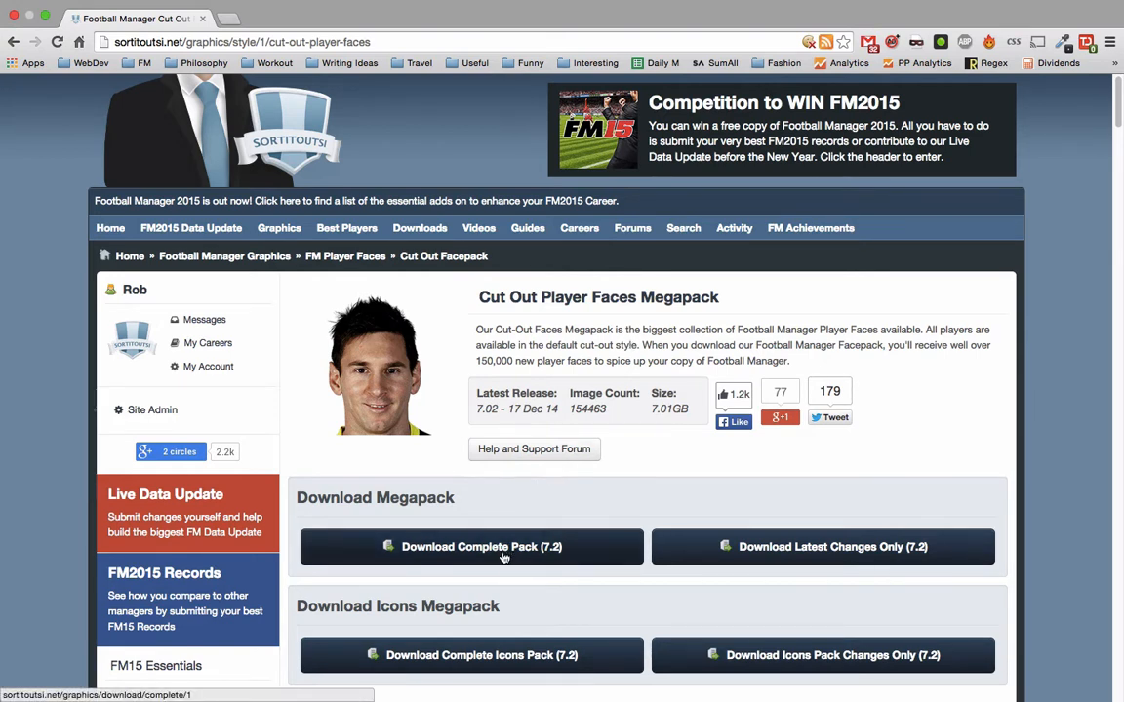
mouse_move(504, 556)
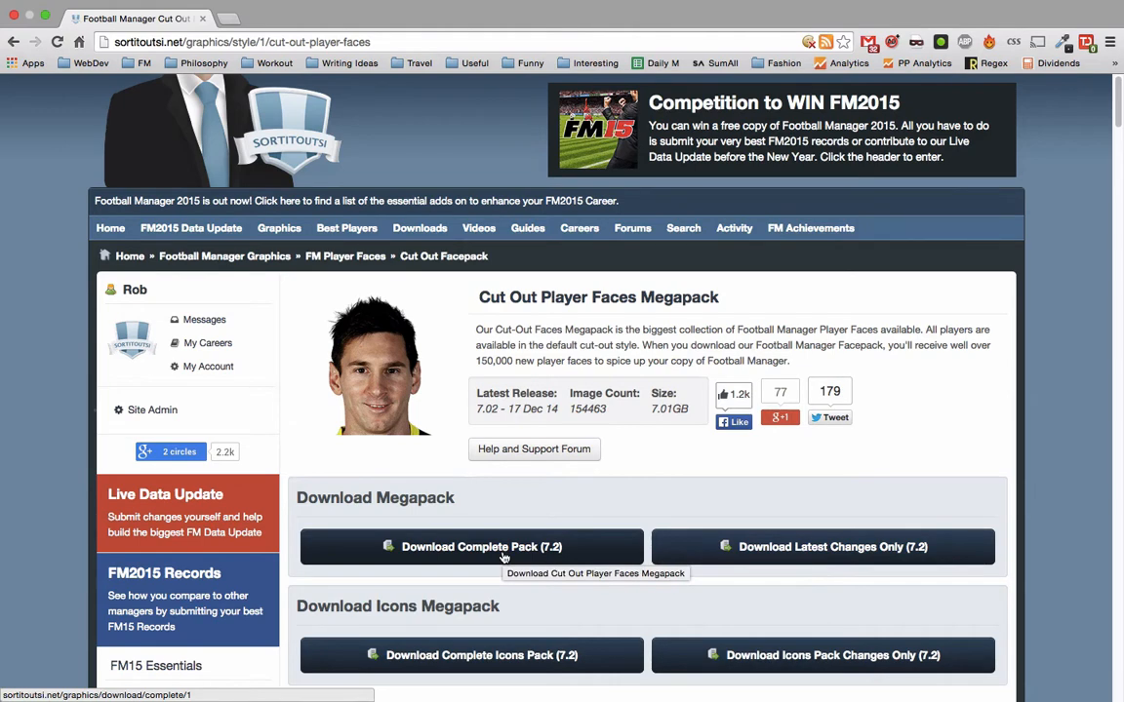
Request Download Complete Pack (7.2), browse to Downloads, then cancel the save prompt.
click(481, 546)
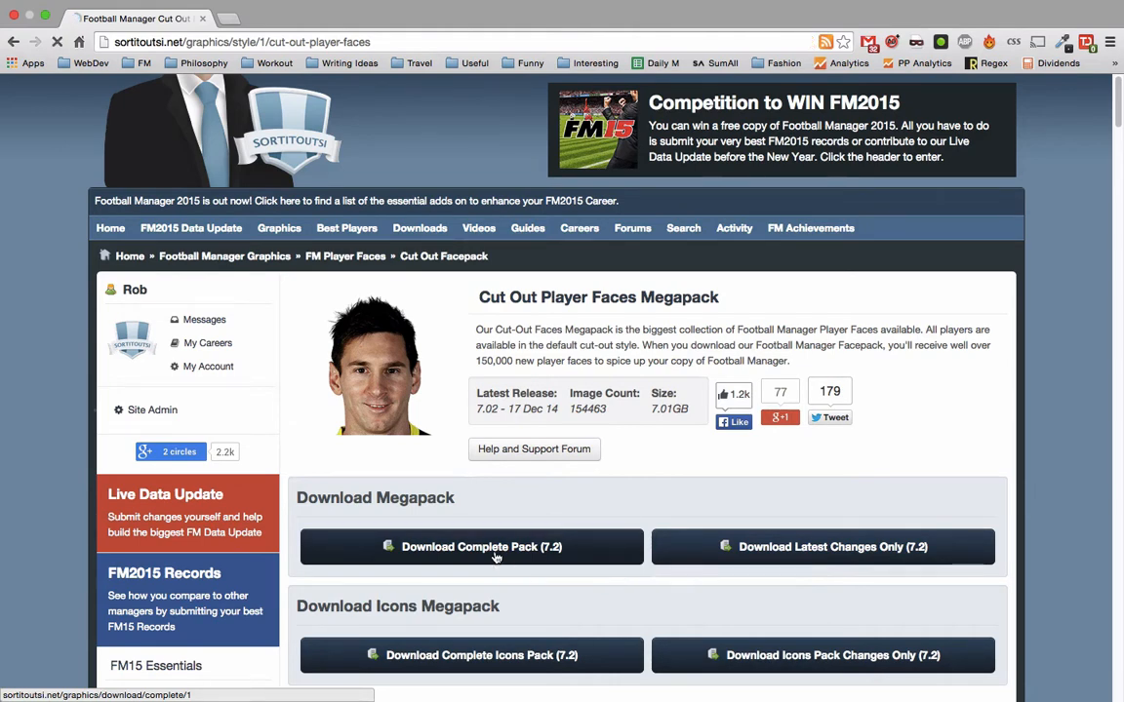
click(481, 546)
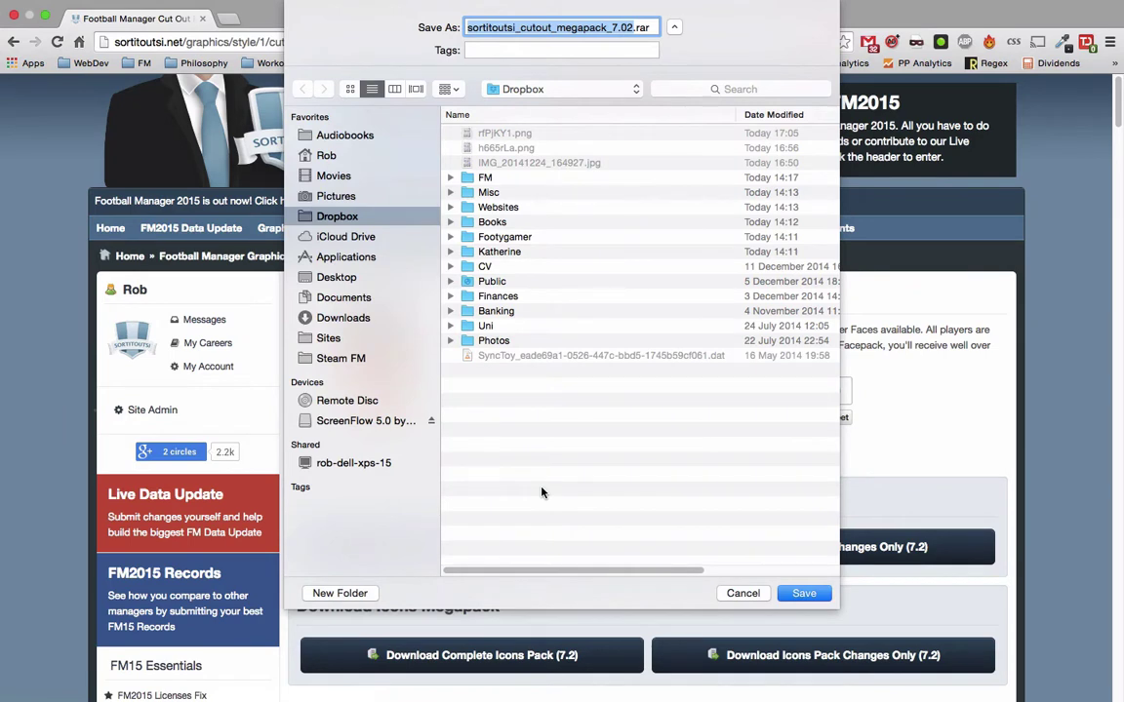
mouse_move(351, 324)
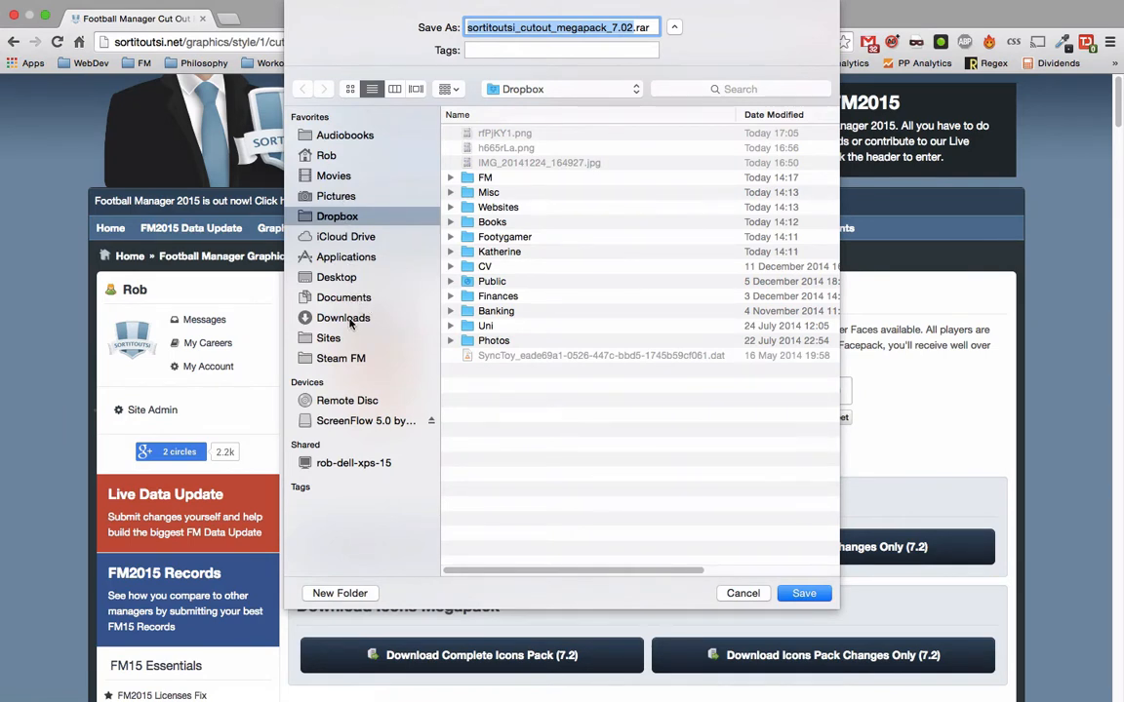
click(343, 317)
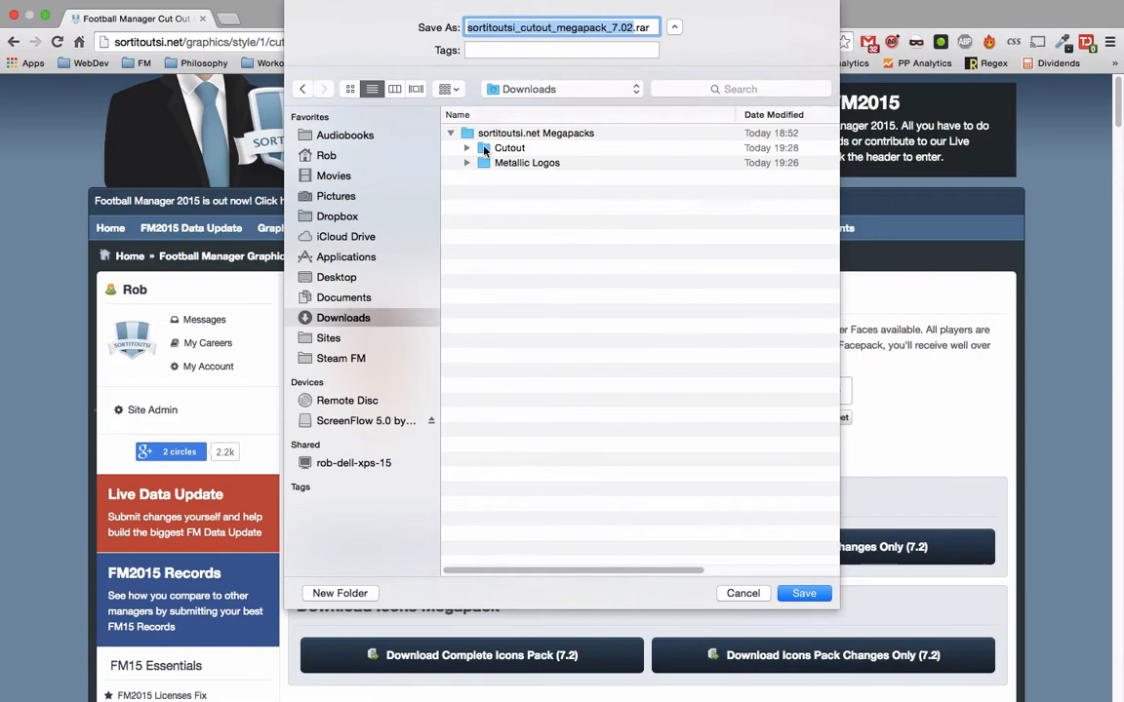
click(466, 147)
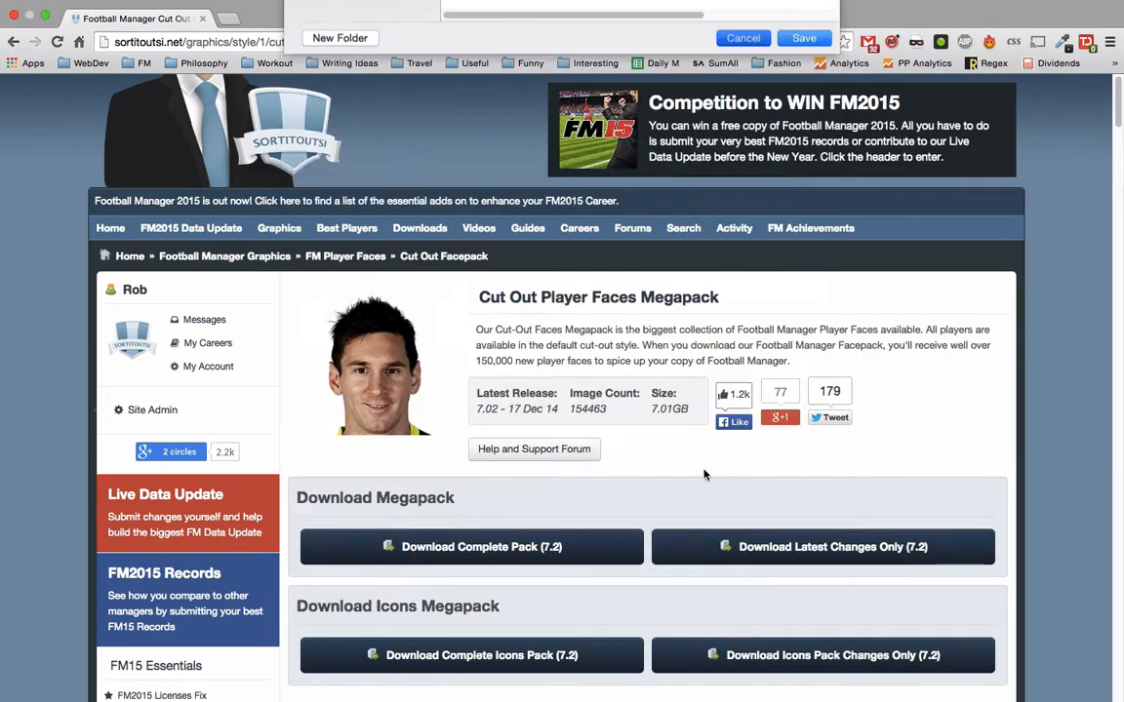
Open the megapack mirrors page and scroll to the Free Mirrors section.
click(481, 546)
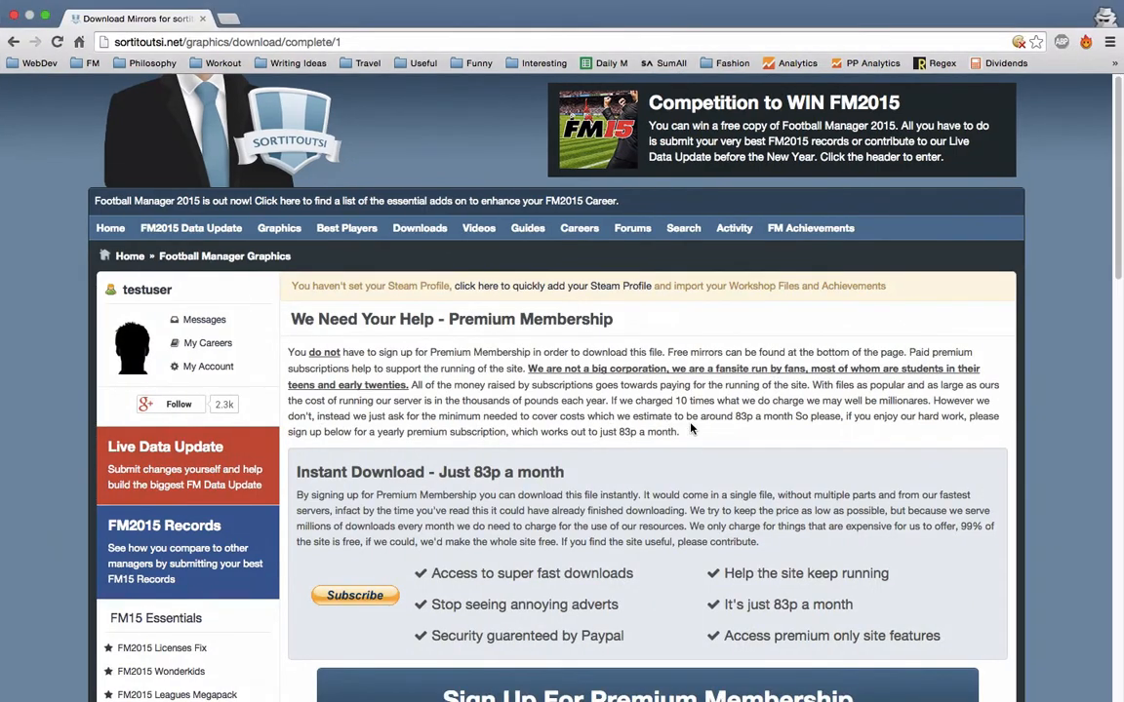
scroll(down, 3)
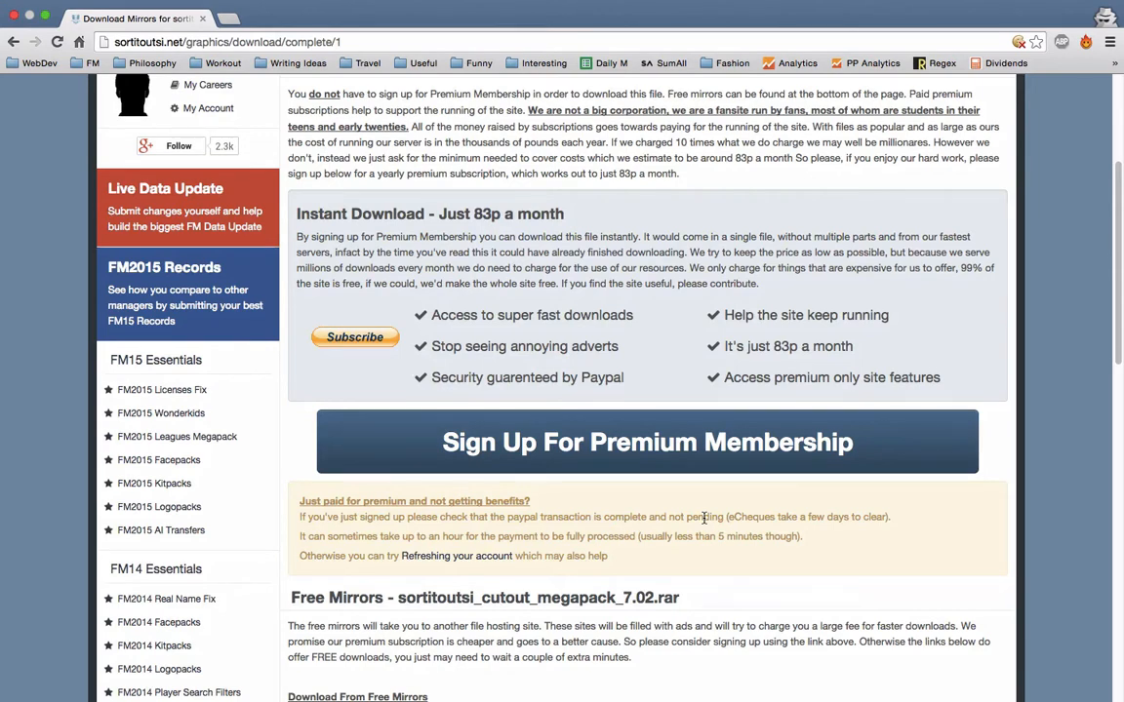
scroll(down, 3)
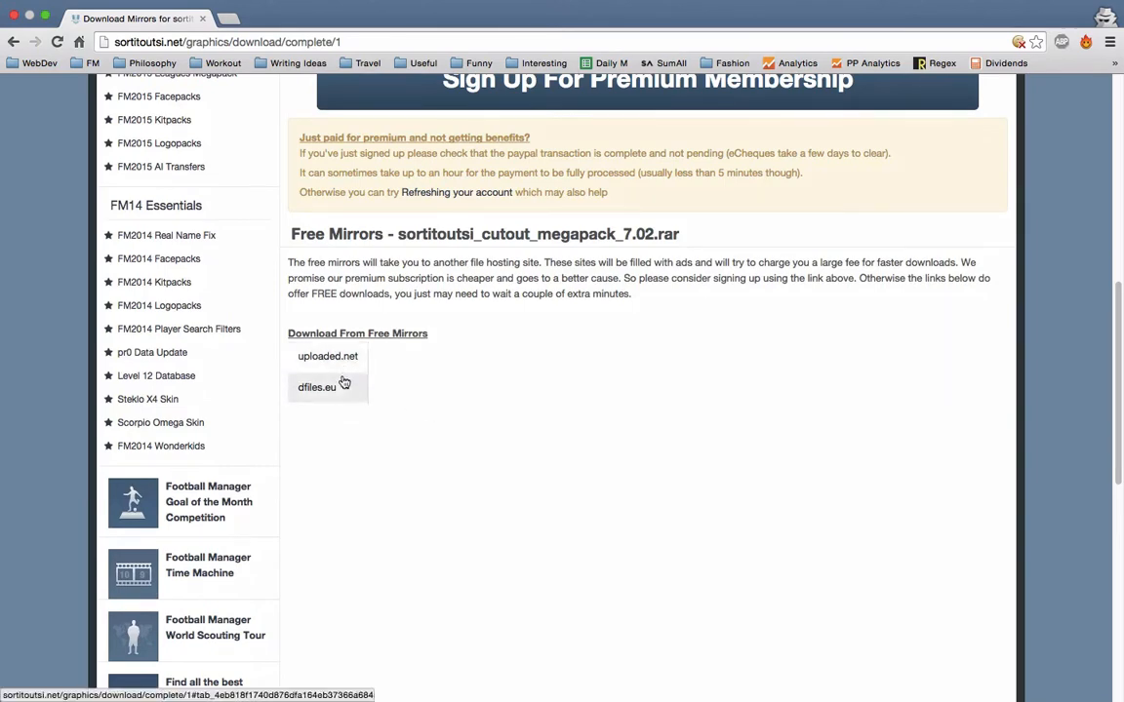
Show the uploaded.net mirror parts and open Part 1's download page.
click(316, 387)
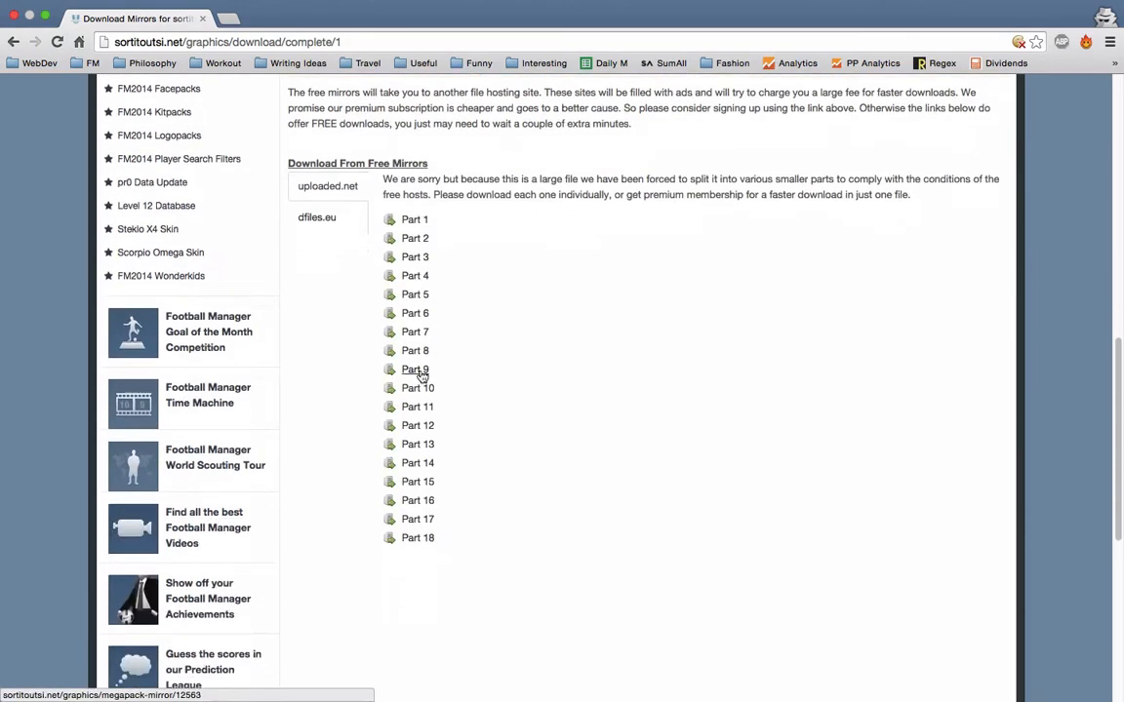
scroll(up, 3)
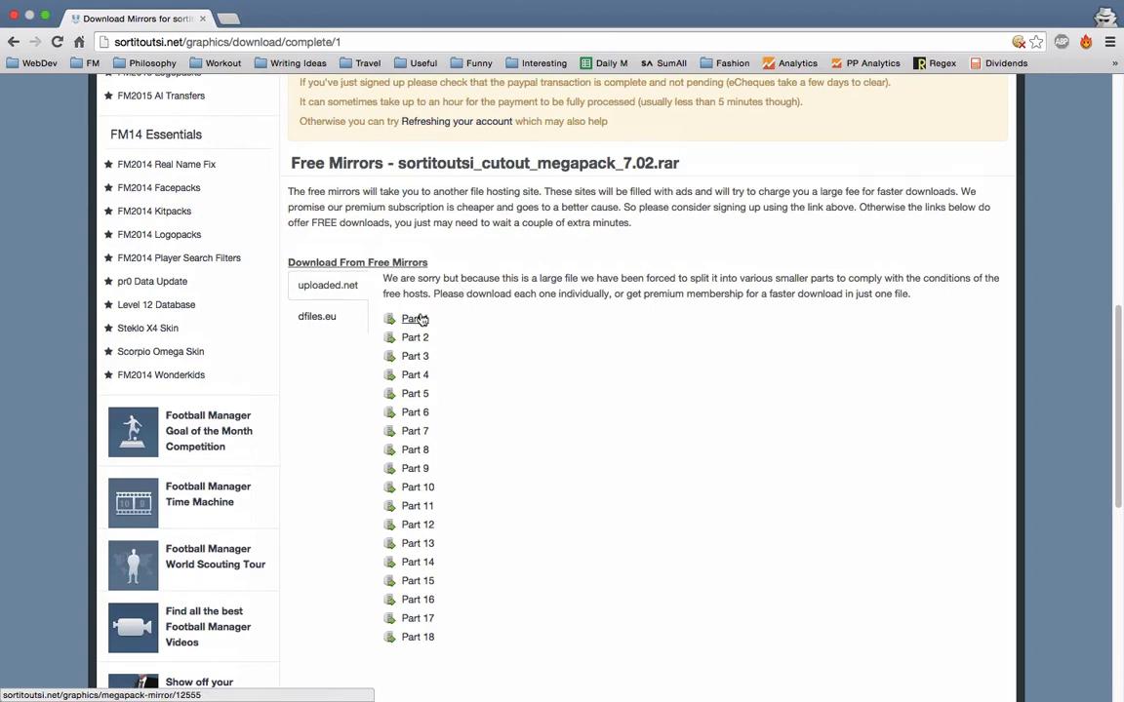
click(412, 318)
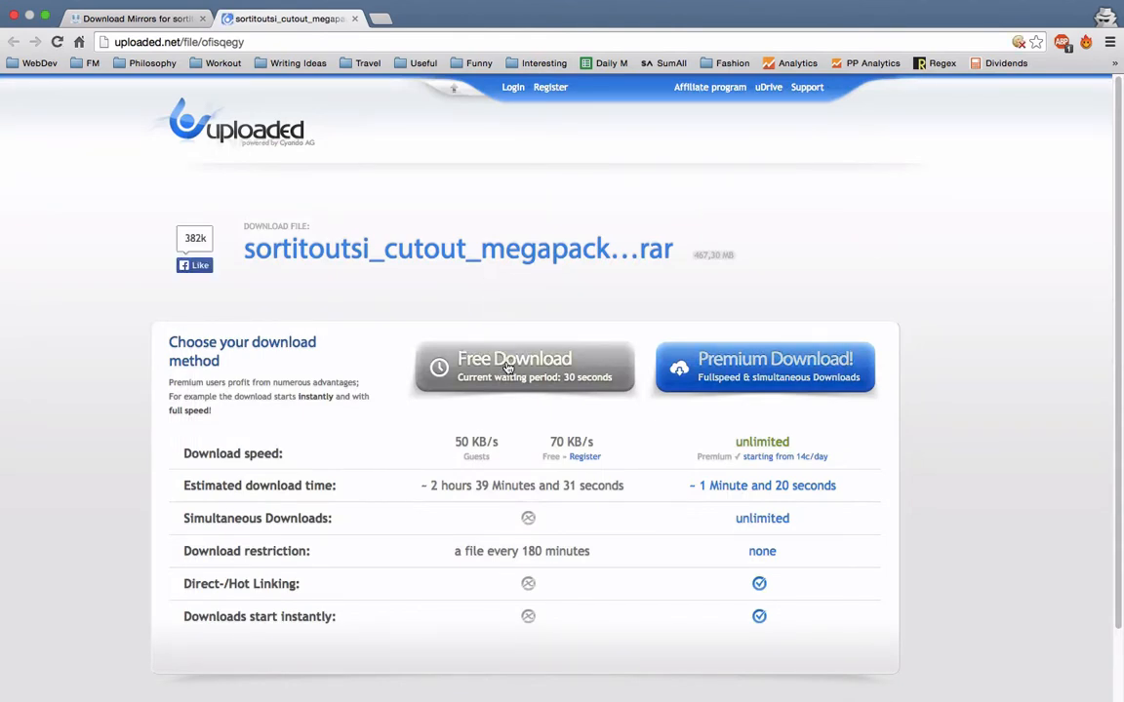
mouse_move(495, 325)
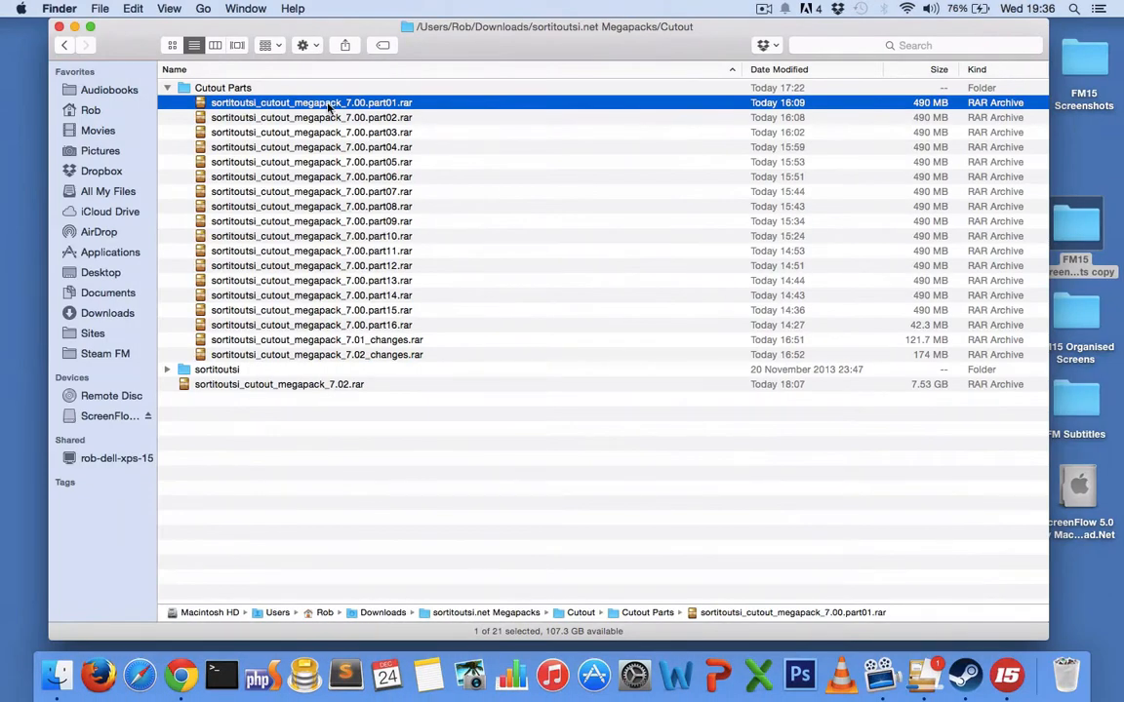
mouse_move(359, 325)
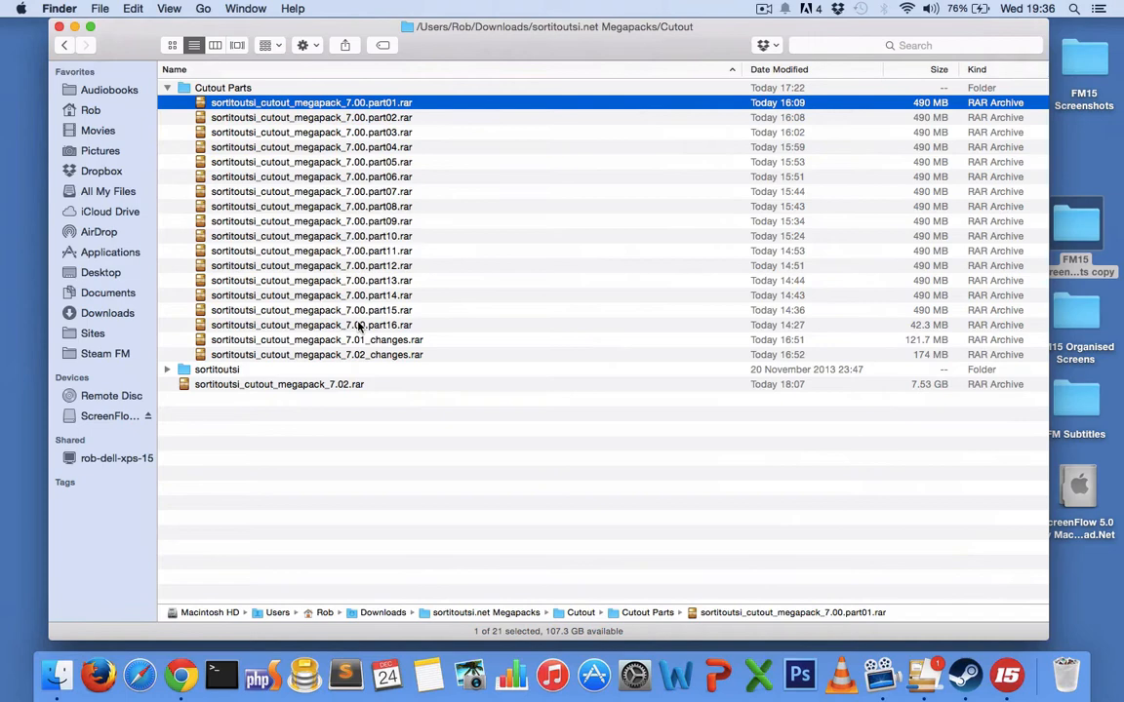
Select megapack part16, then part01, in the Cutout folder.
click(317, 339)
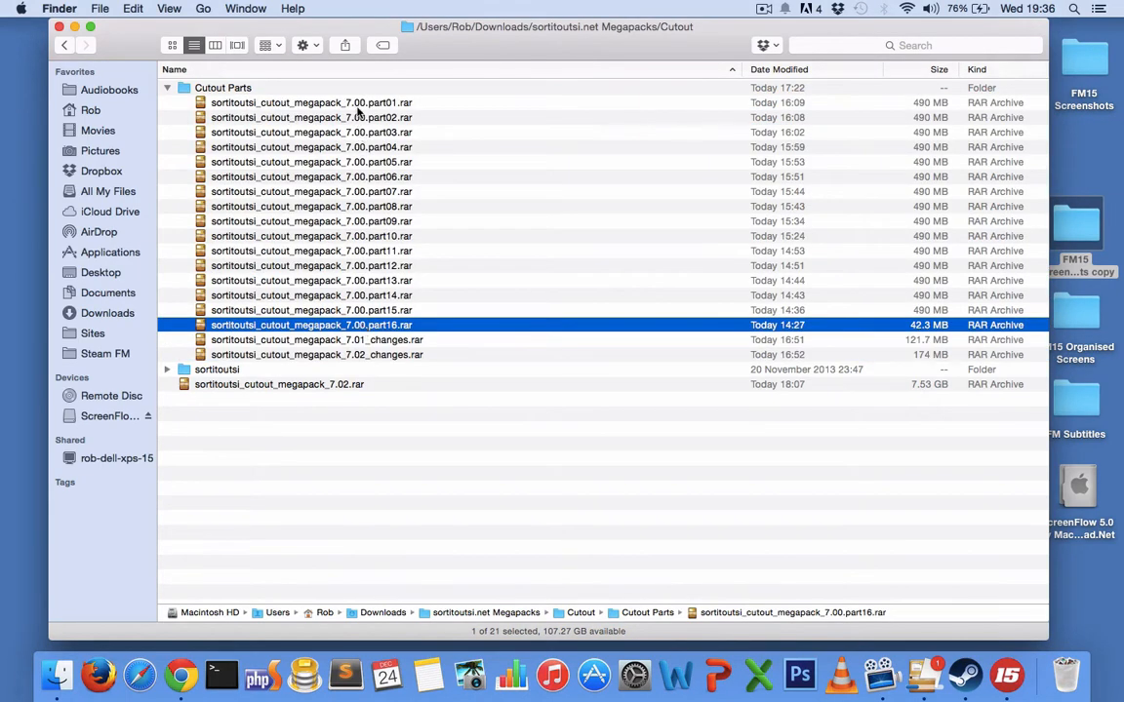
click(311, 103)
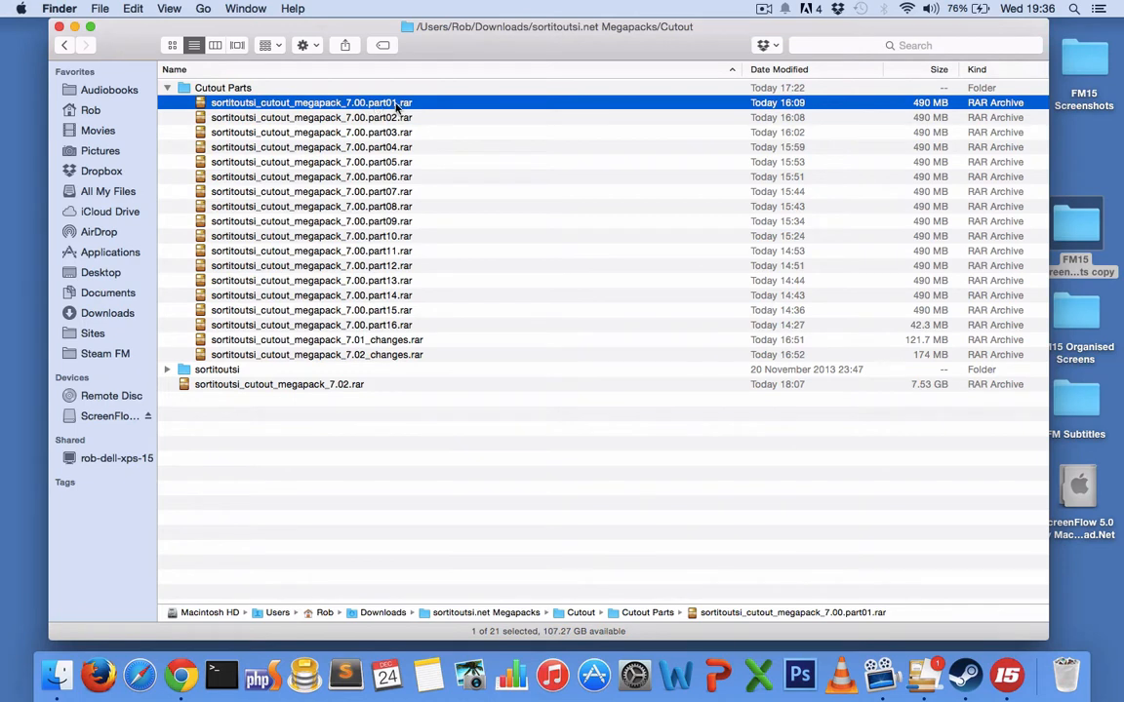
mouse_move(397, 235)
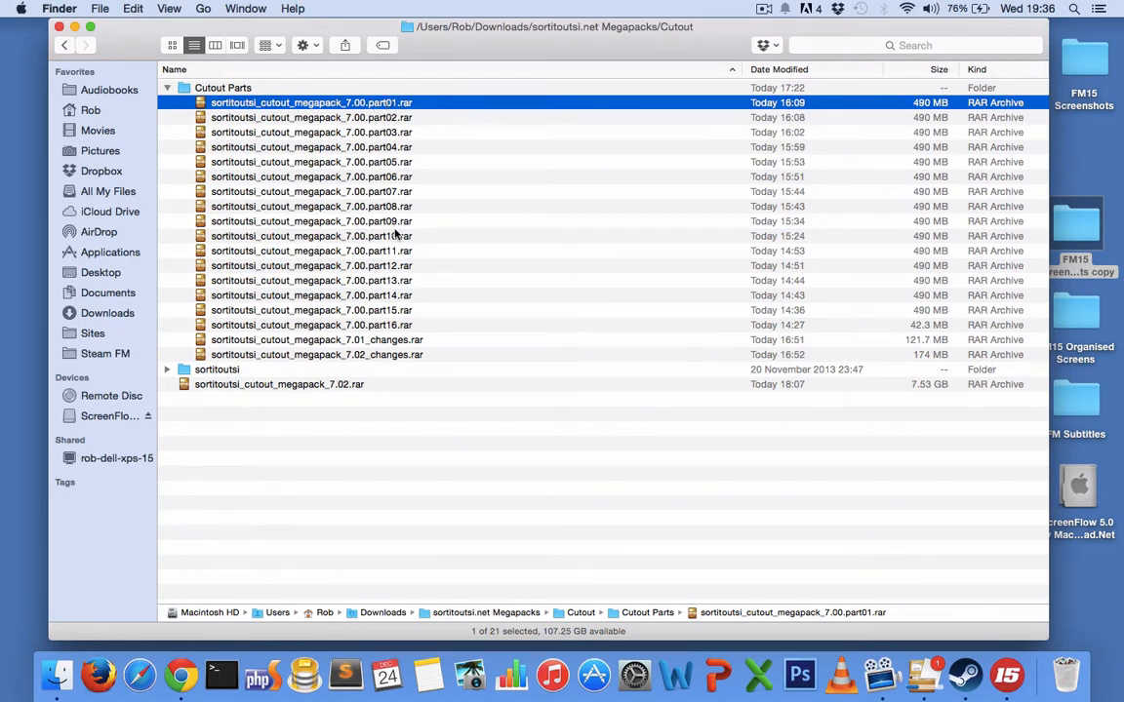
mouse_move(403, 327)
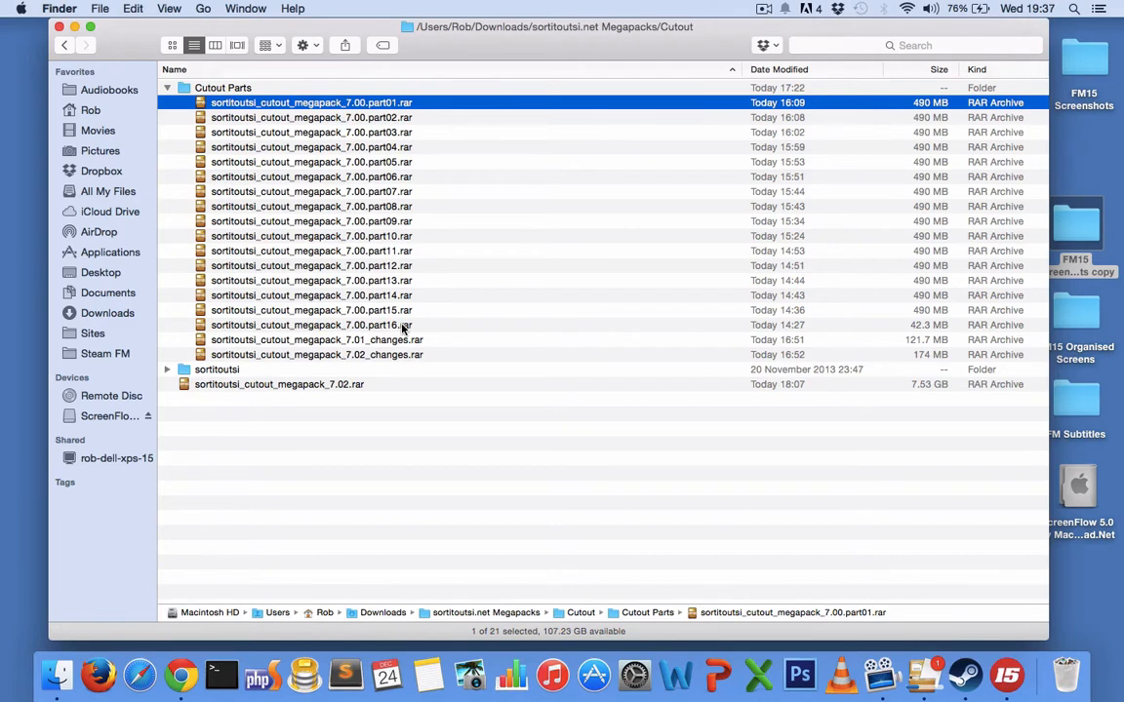
mouse_move(371, 281)
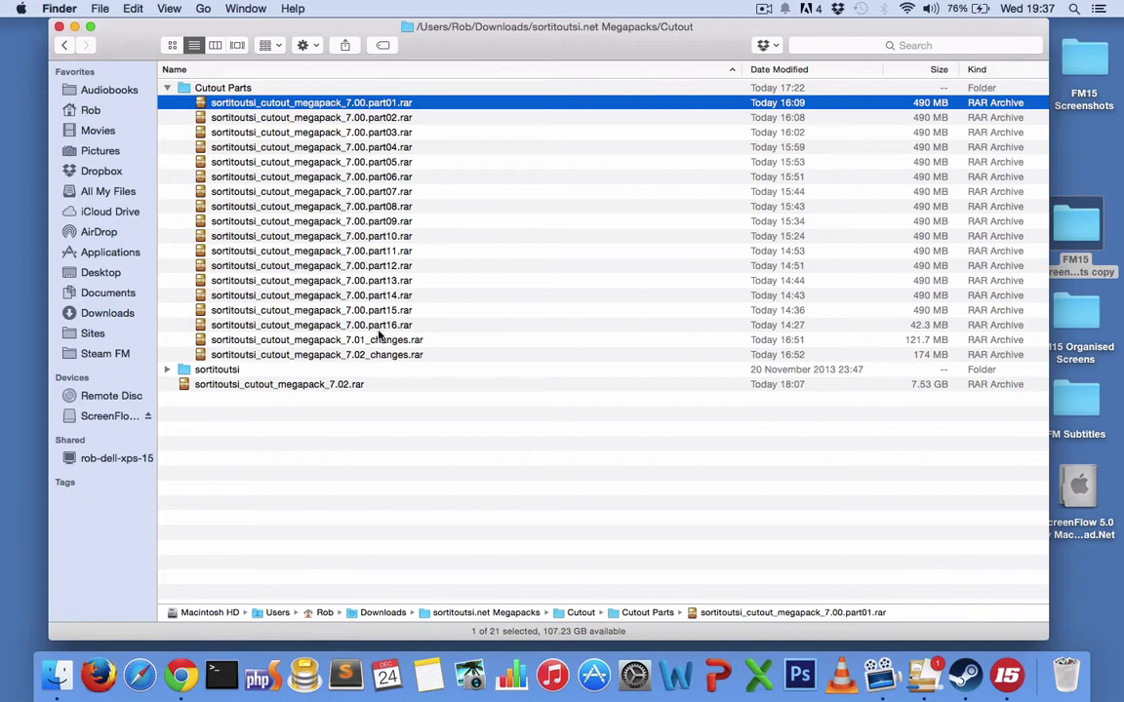
mouse_move(424, 280)
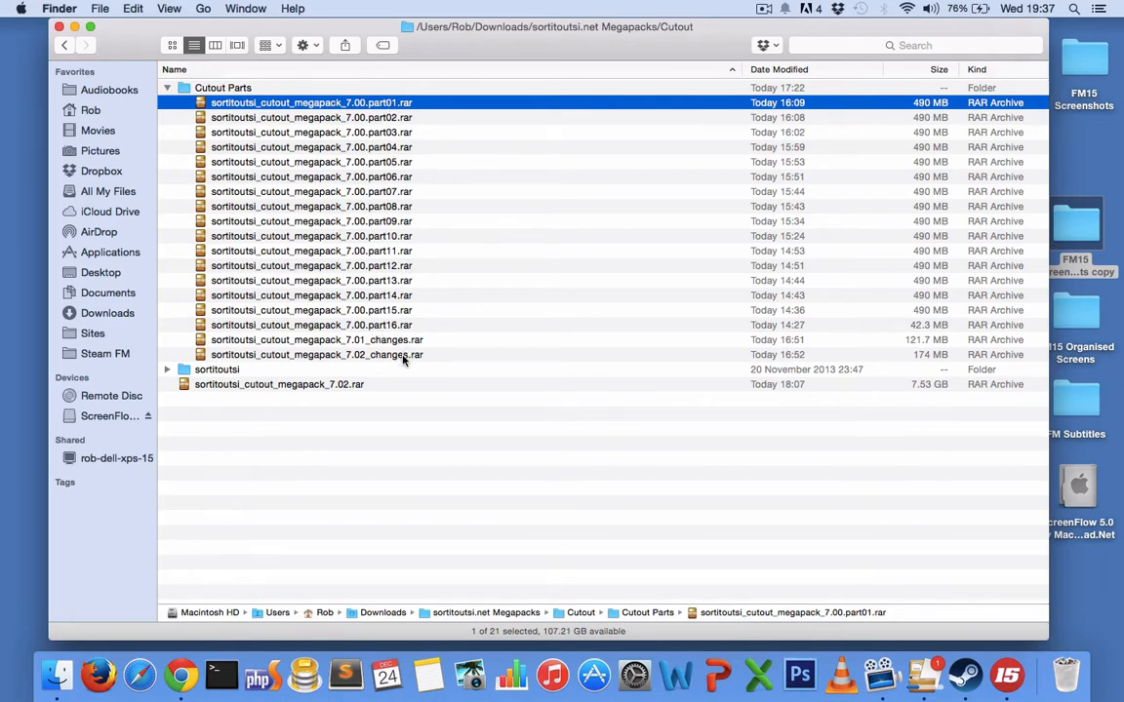
mouse_move(241, 375)
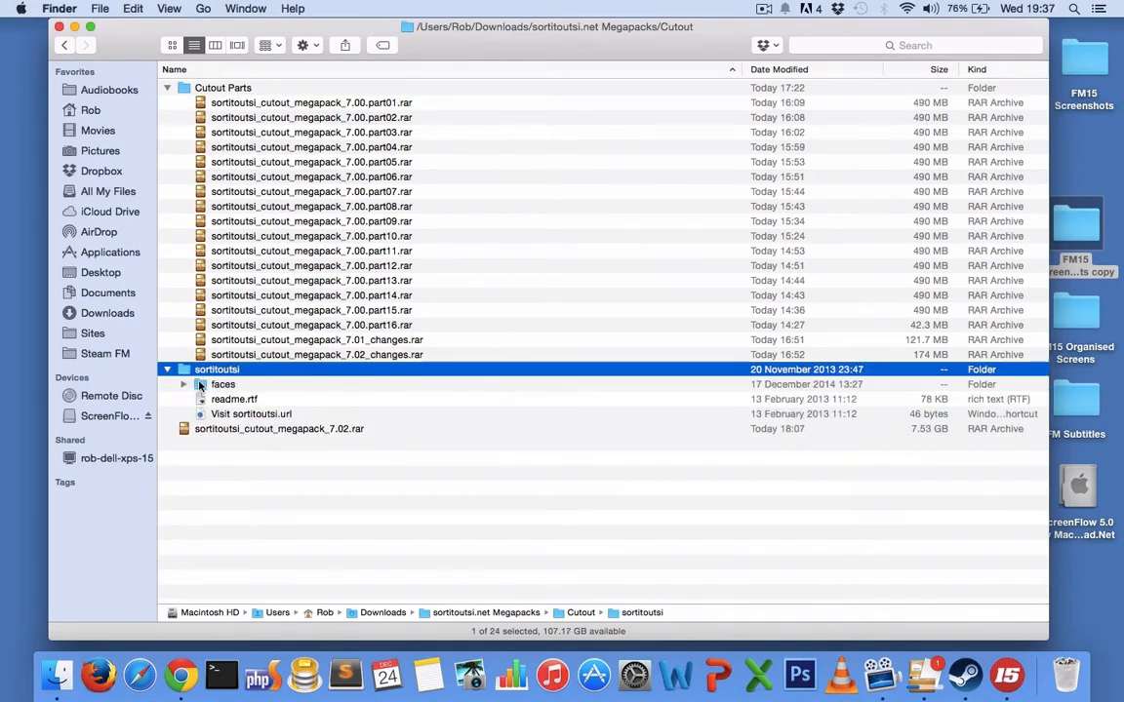
Select the faces folder, then the whole sortitoutsi folder to move.
click(224, 384)
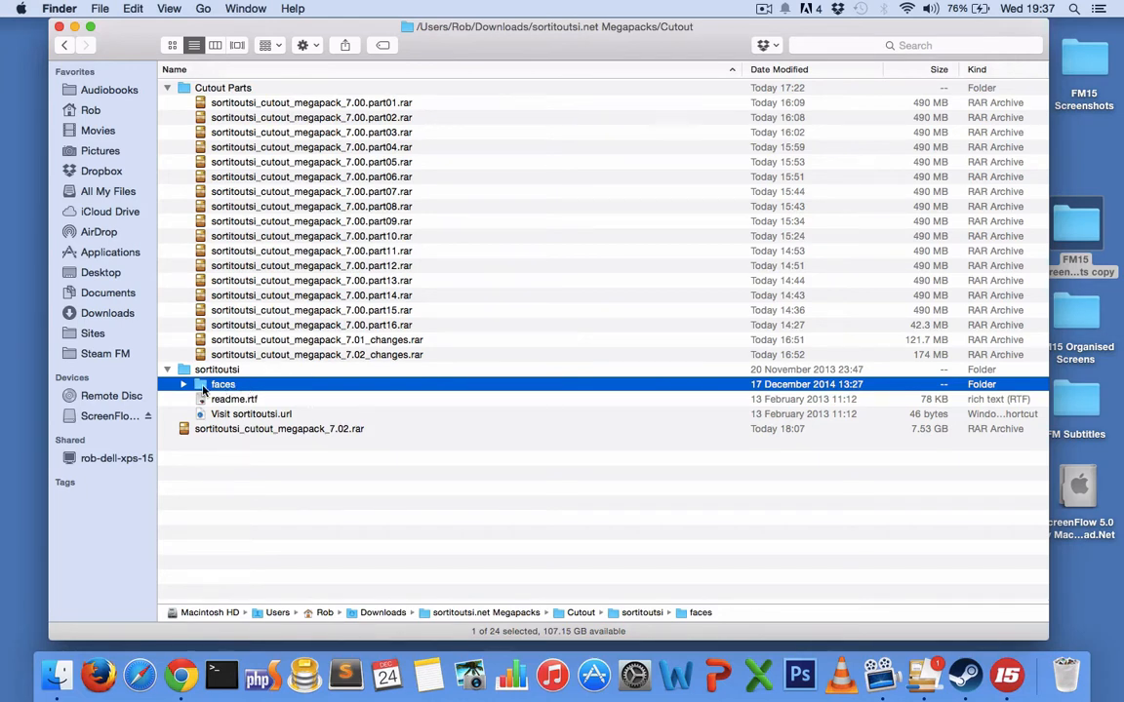
mouse_move(244, 386)
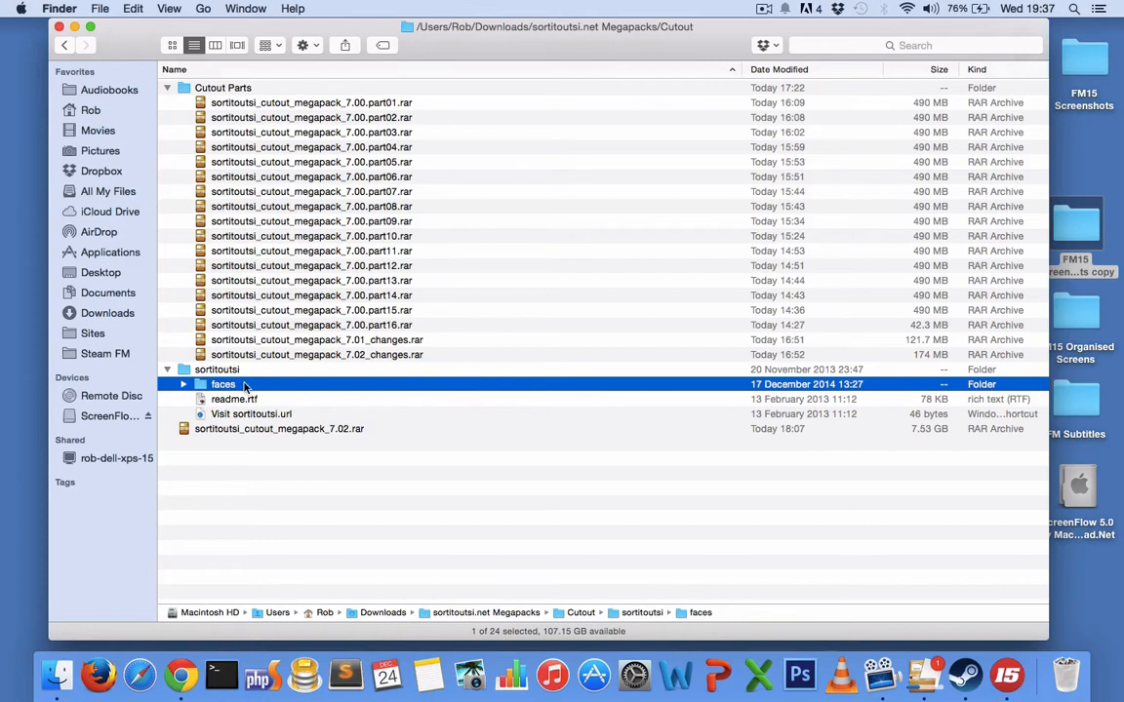
click(217, 369)
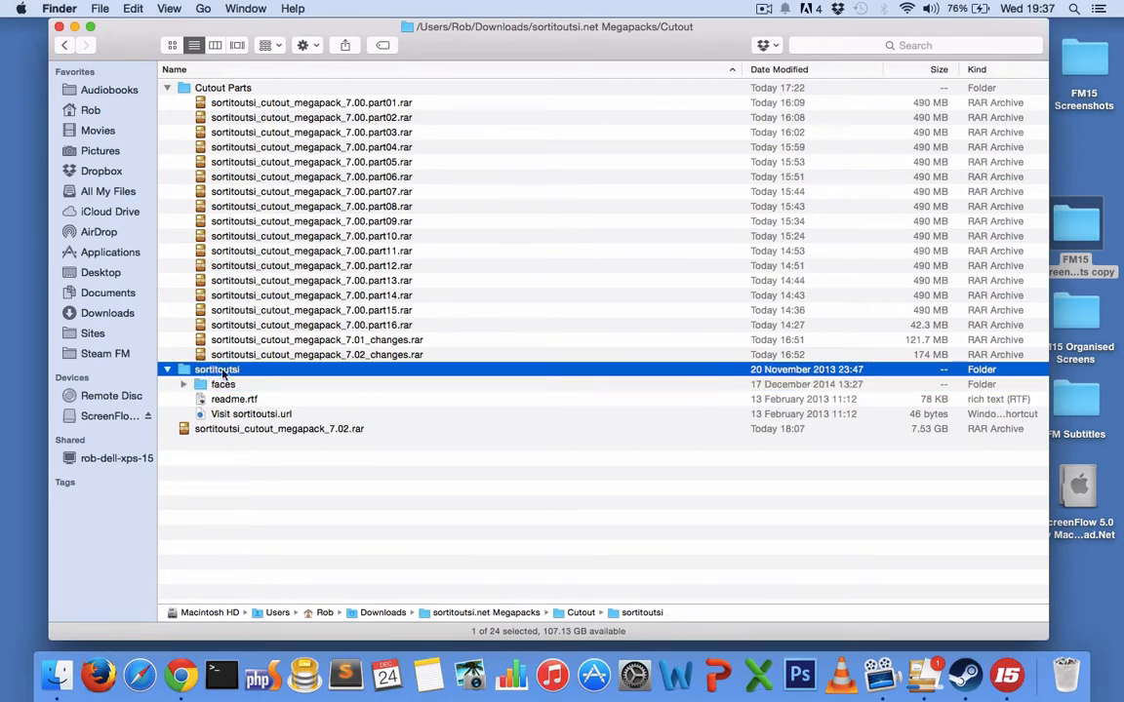
mouse_move(253, 379)
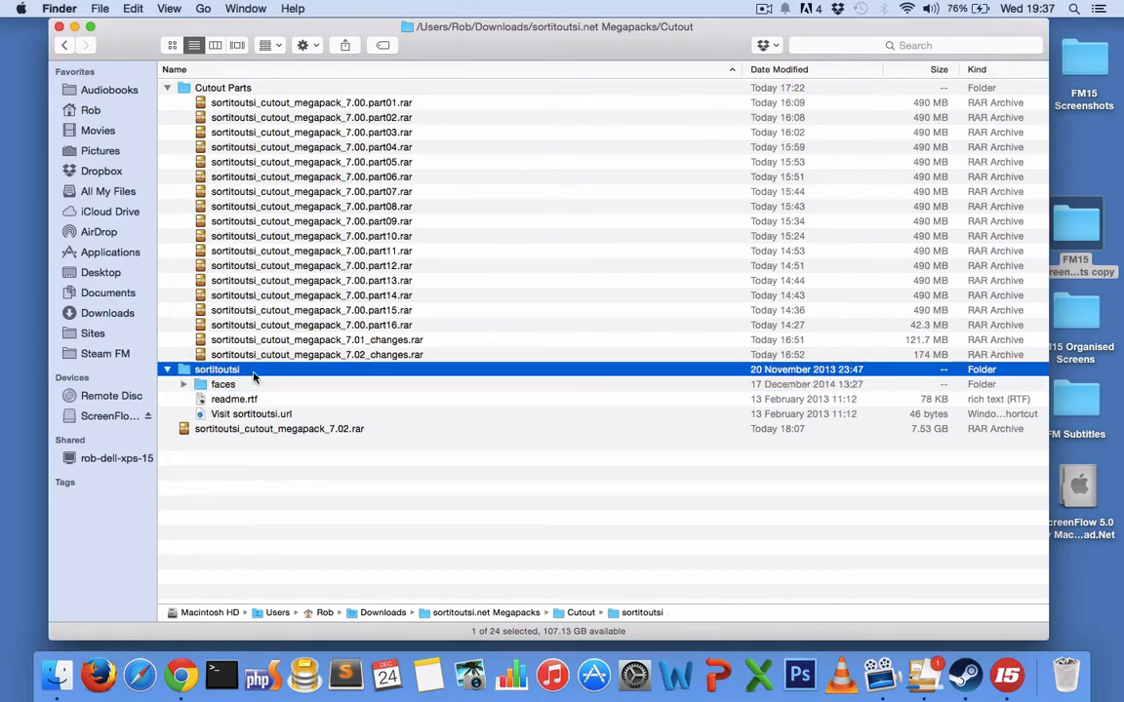
mouse_move(271, 414)
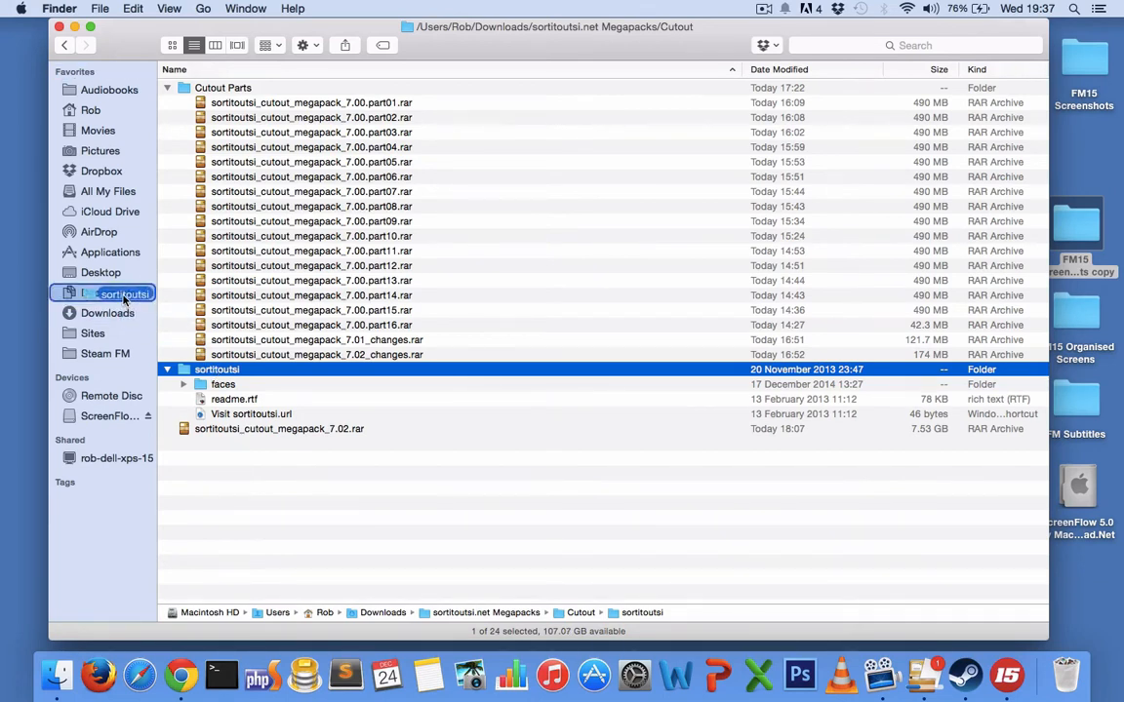
Drop sortitoutsi into Documents > Sports Interactive > Football Manager 2015 > graphics.
click(107, 293)
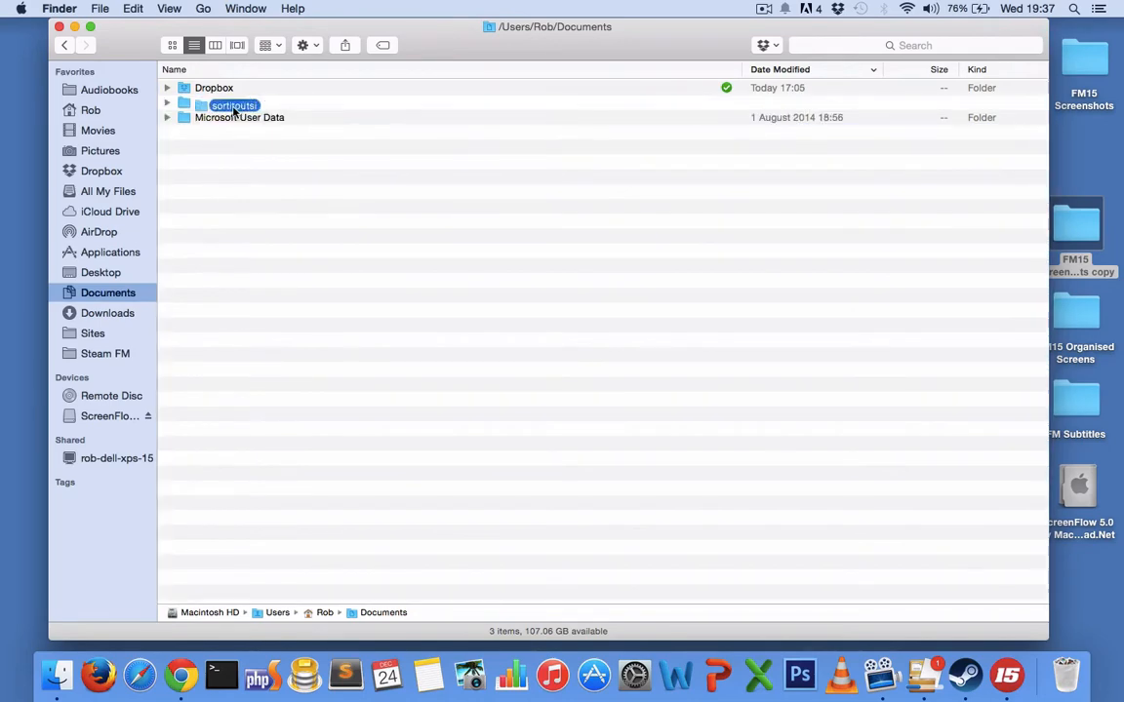
double_click(233, 106)
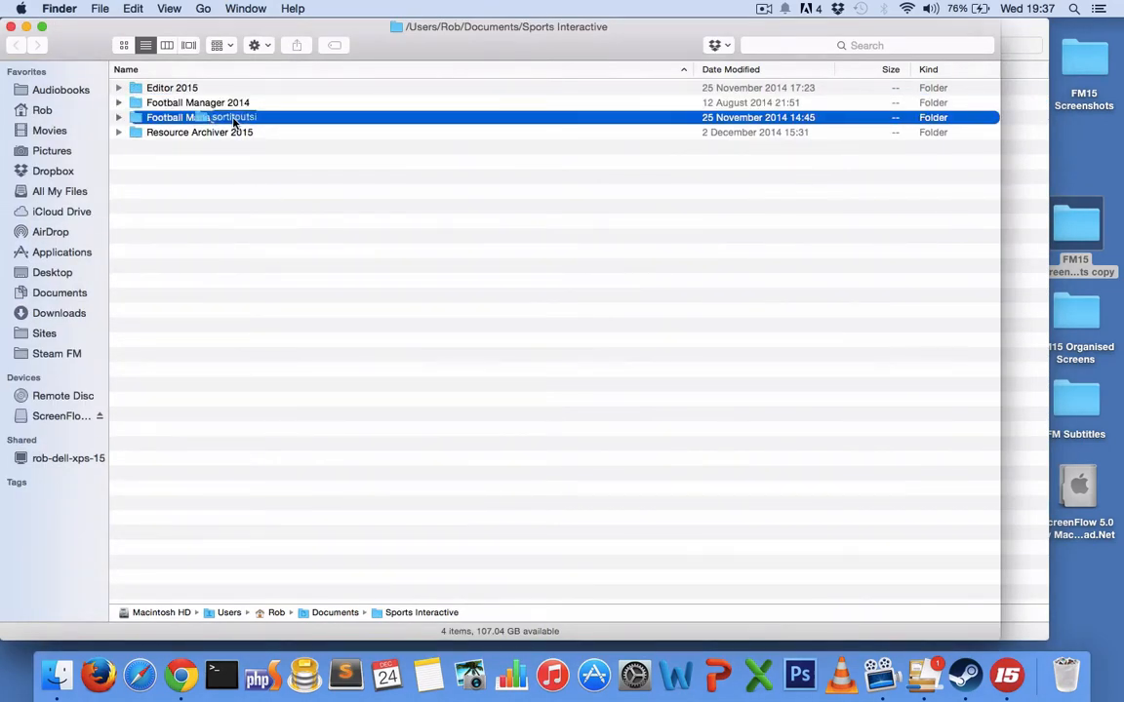
double_click(198, 118)
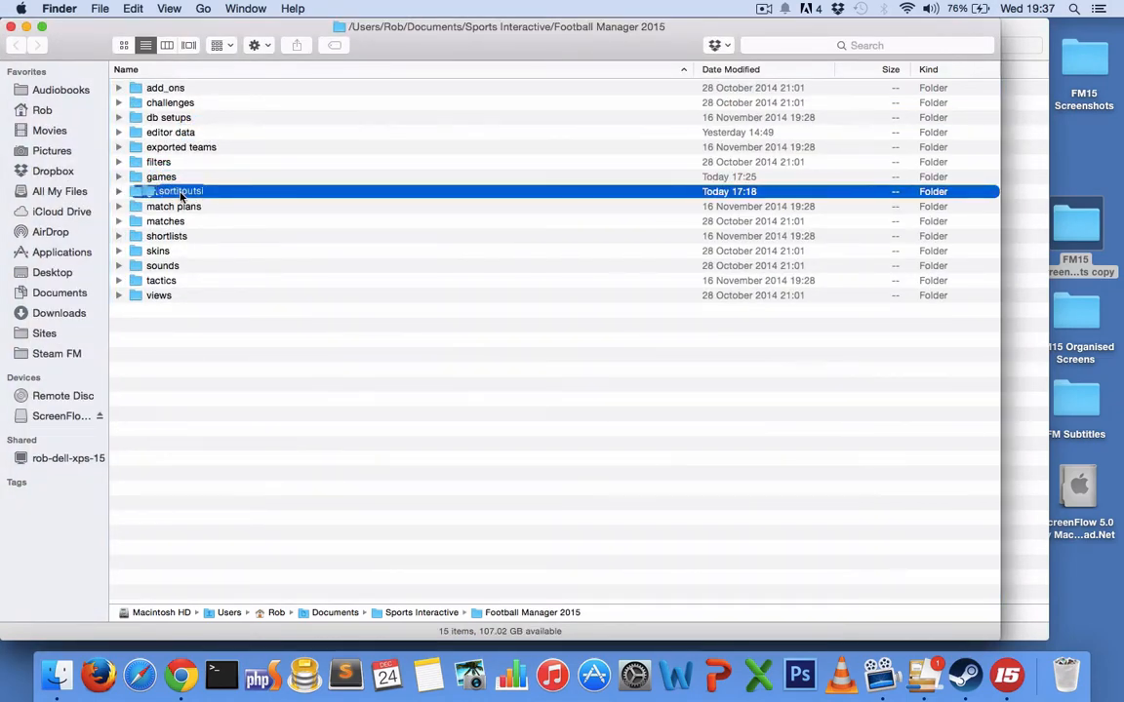
double_click(173, 191)
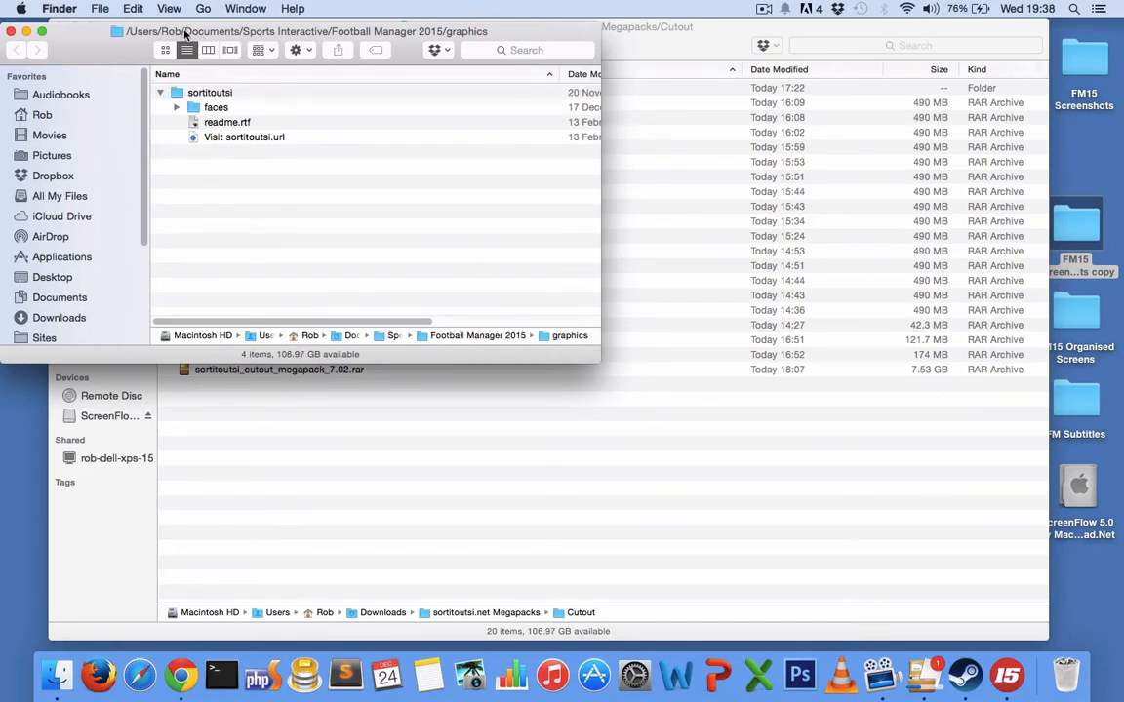
mouse_move(283, 39)
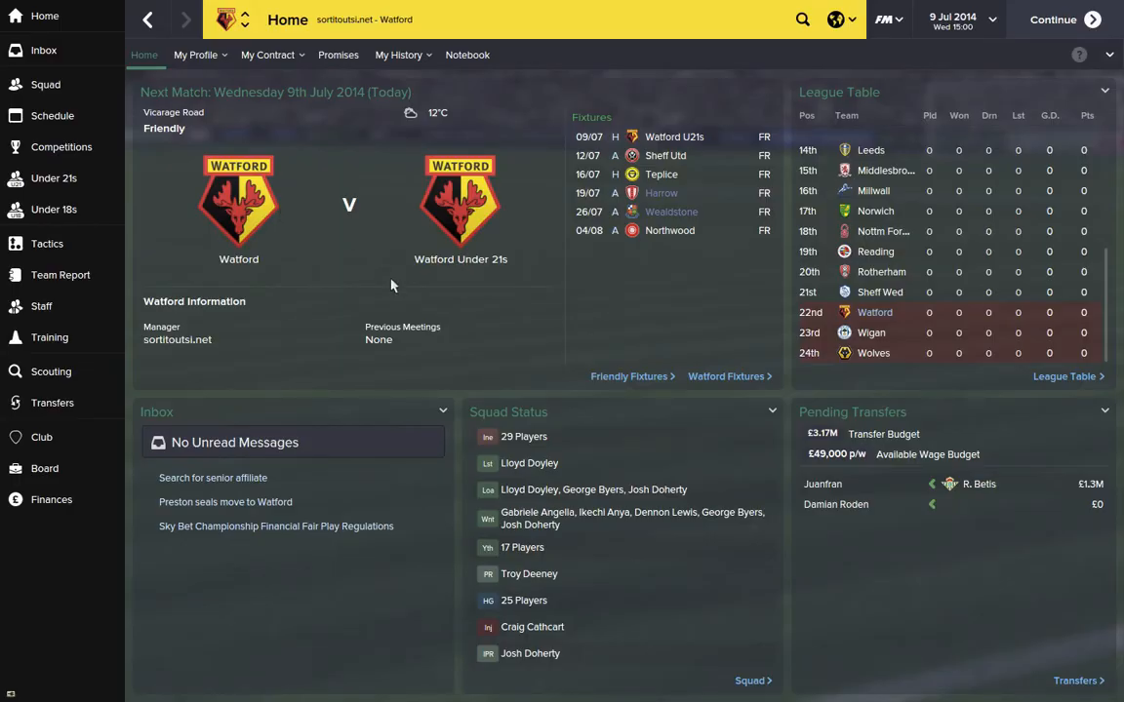
Search 'danny welbeck' and open his profile from the suggestions.
text(danny we)
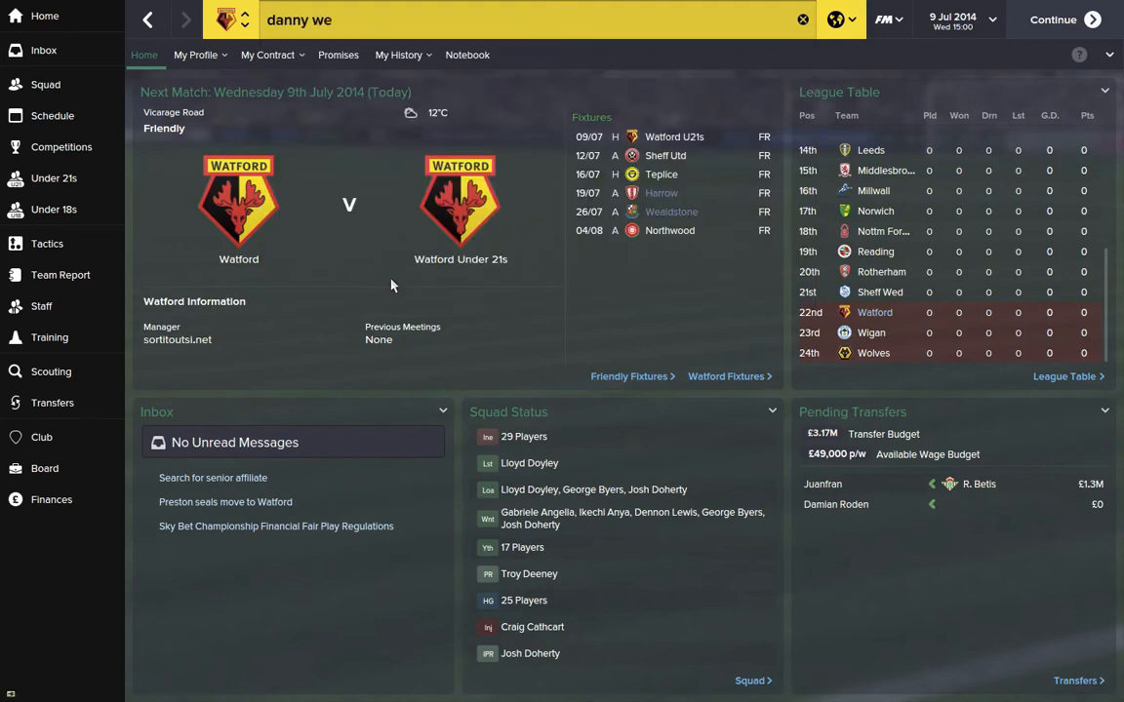
text(lbeck)
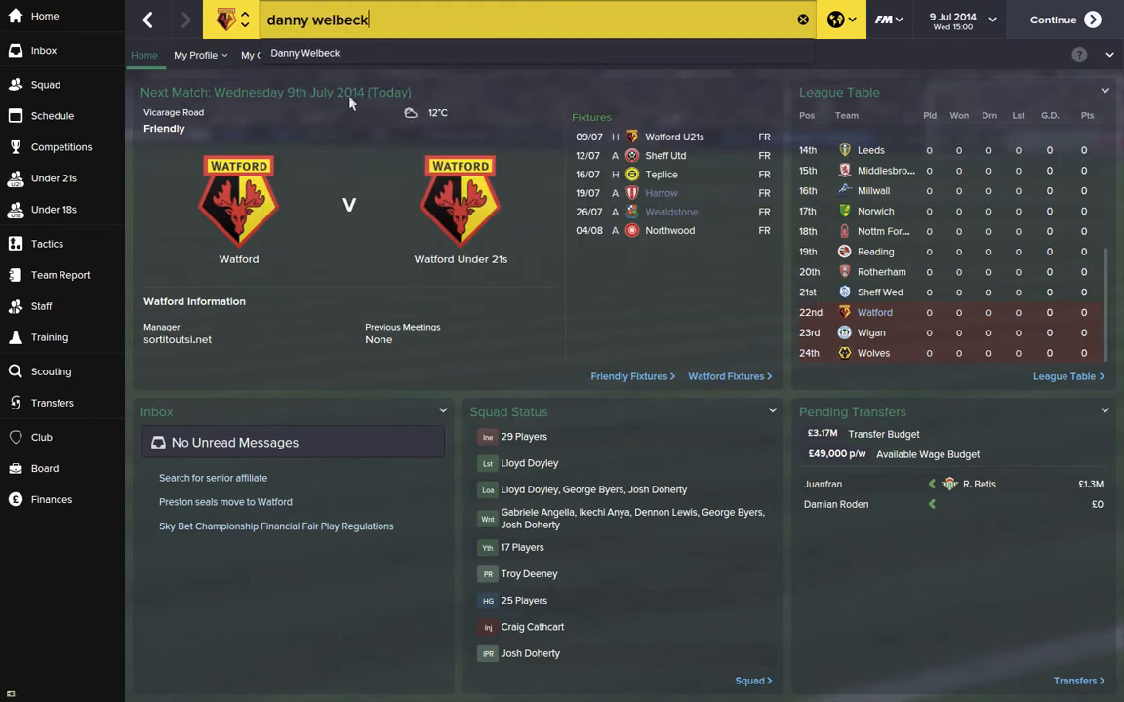
click(305, 53)
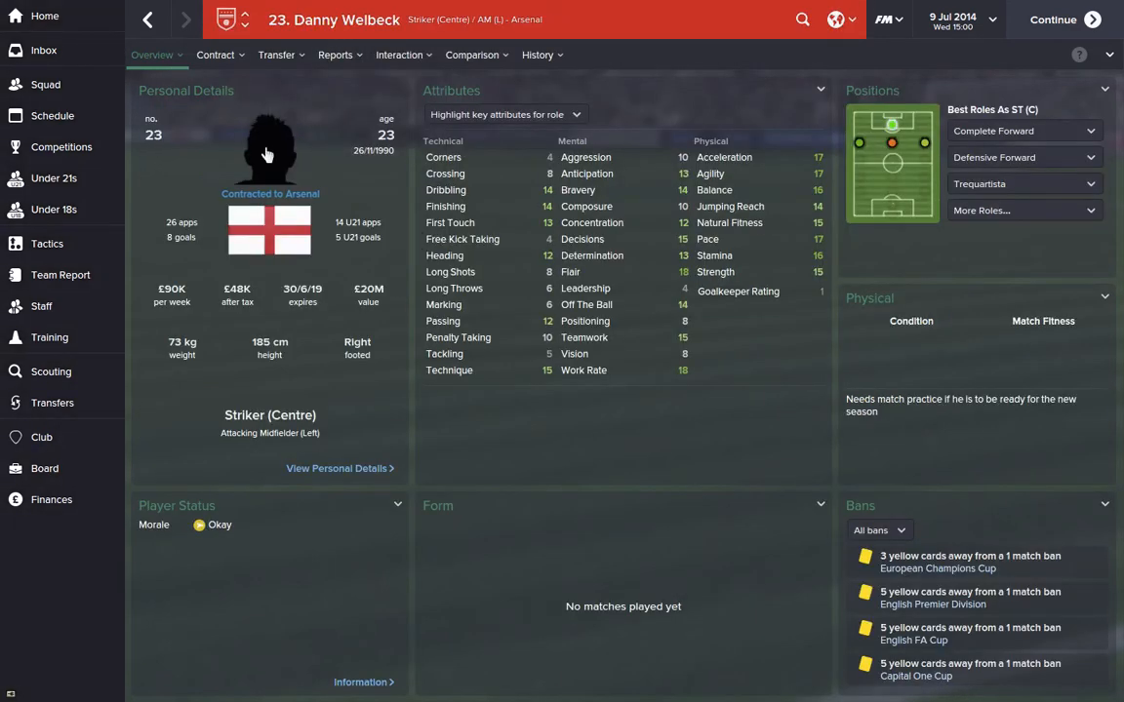
mouse_move(305, 148)
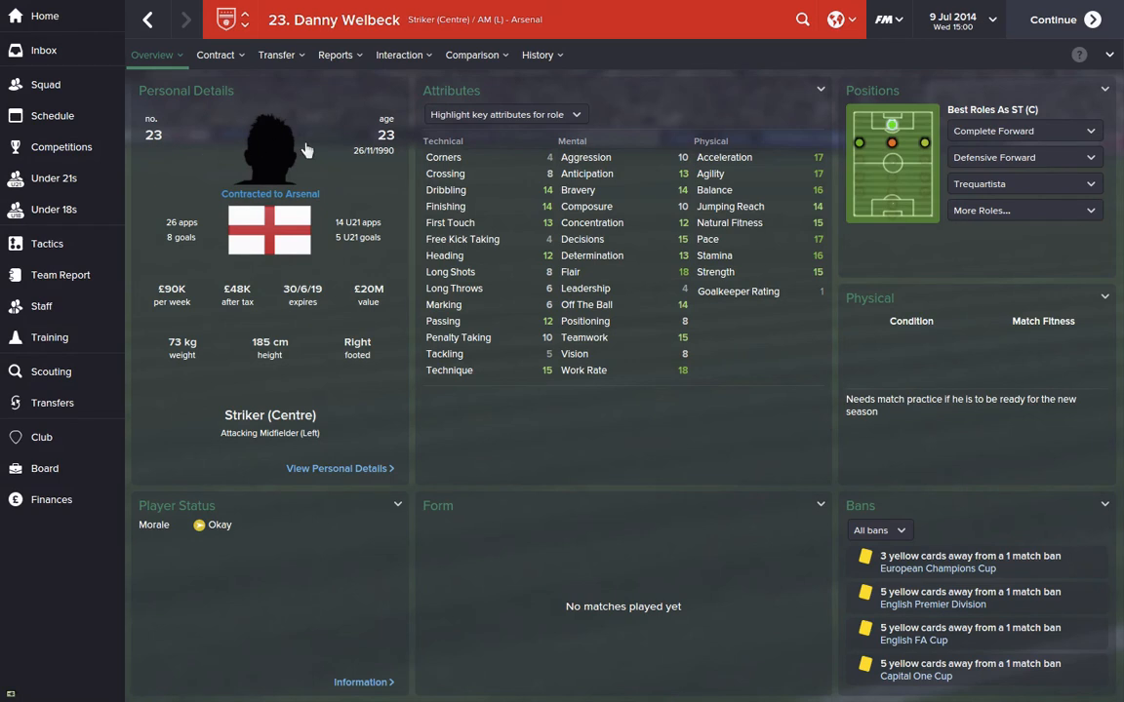
mouse_move(816, 101)
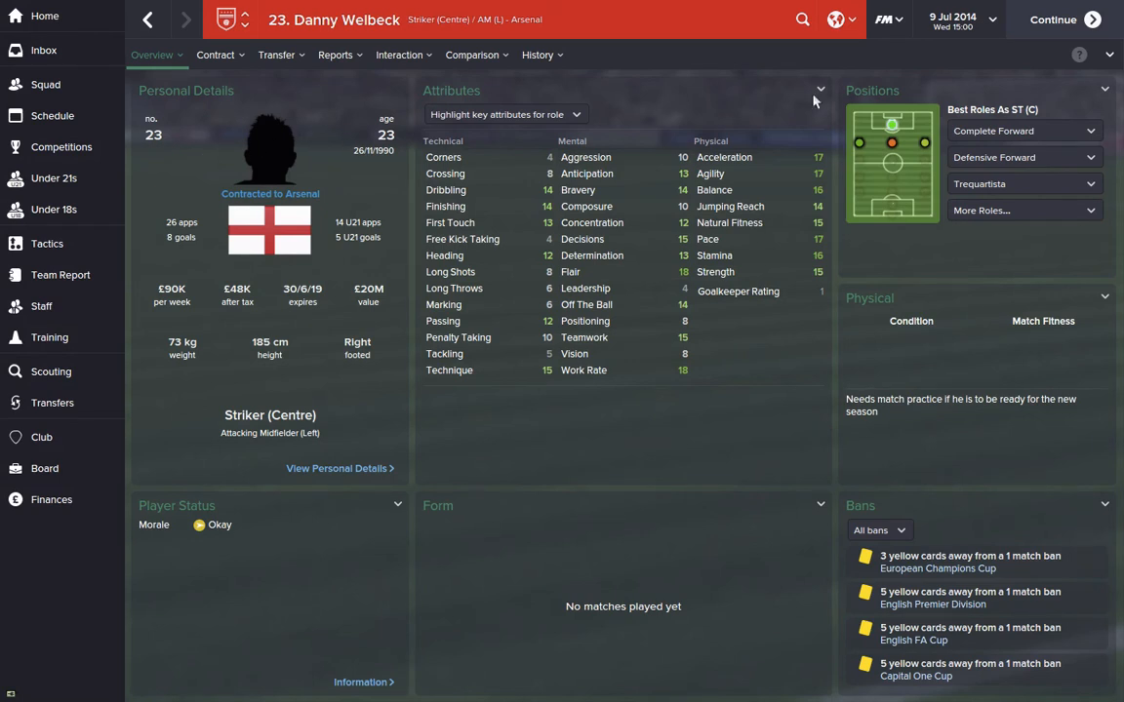
Open Interface preferences, click Clear Cache and confirm with Yes.
click(884, 19)
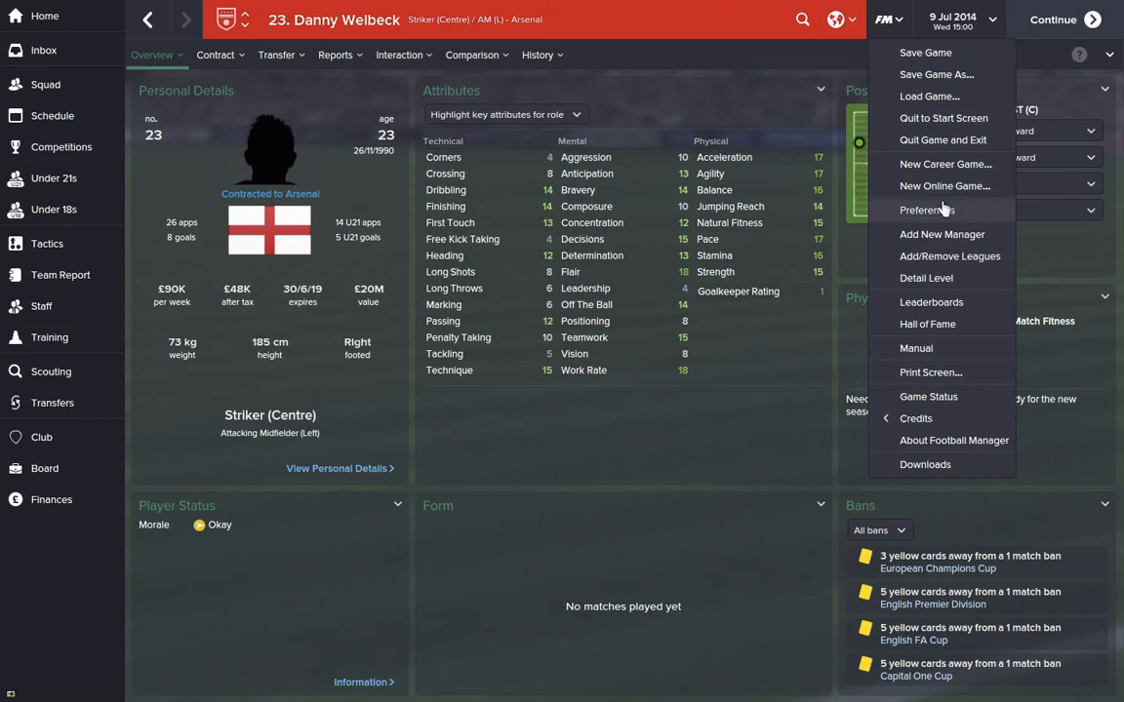
click(927, 210)
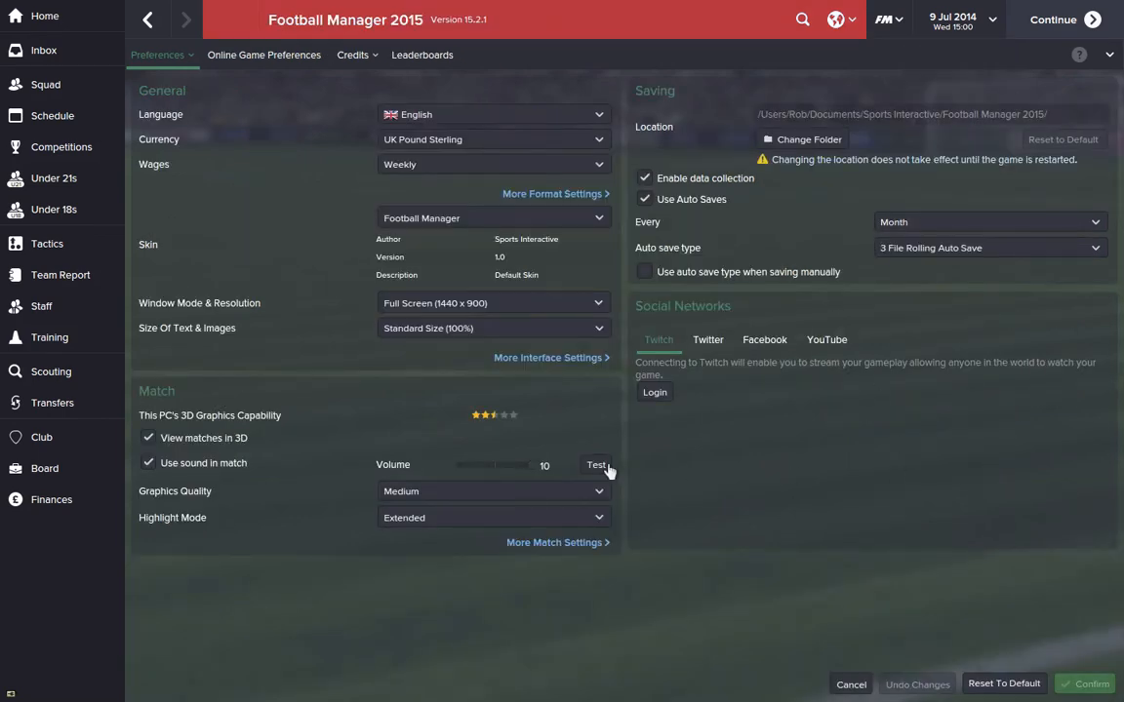
click(156, 55)
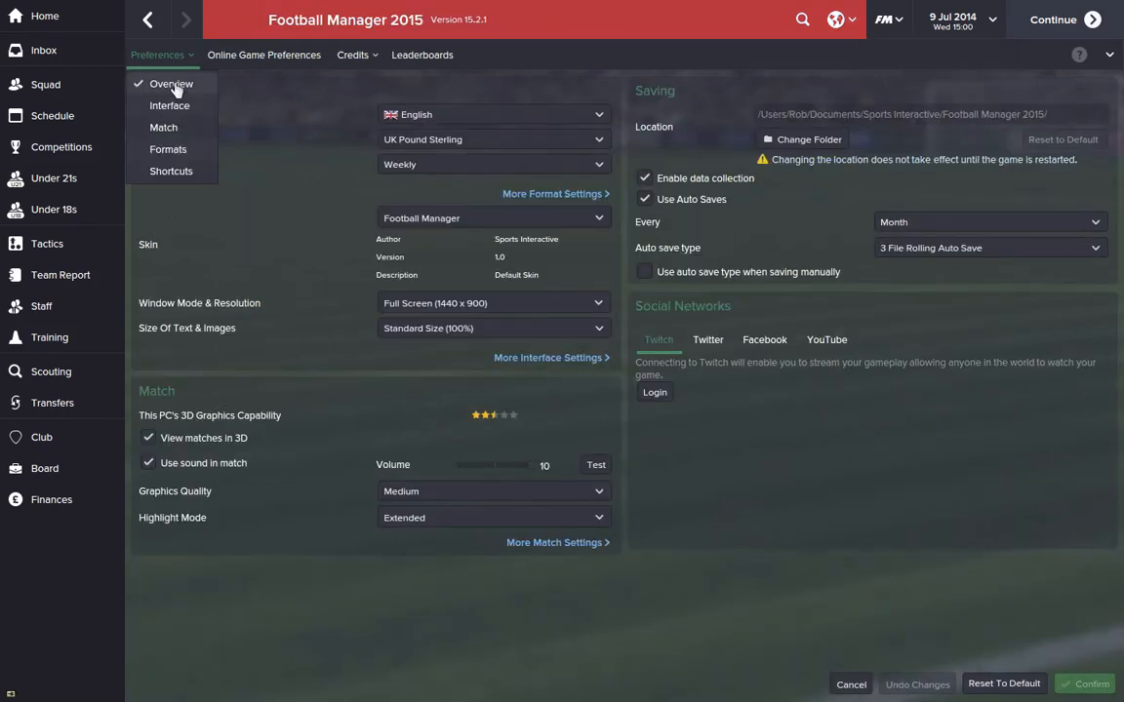
click(169, 105)
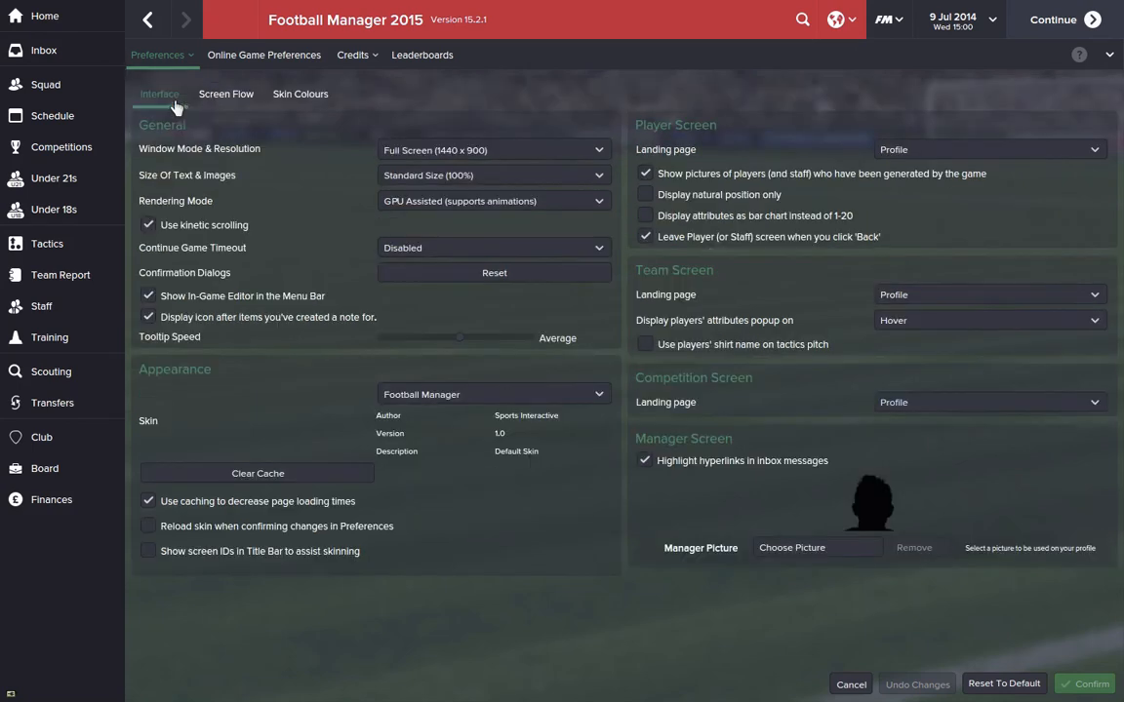
mouse_move(430, 503)
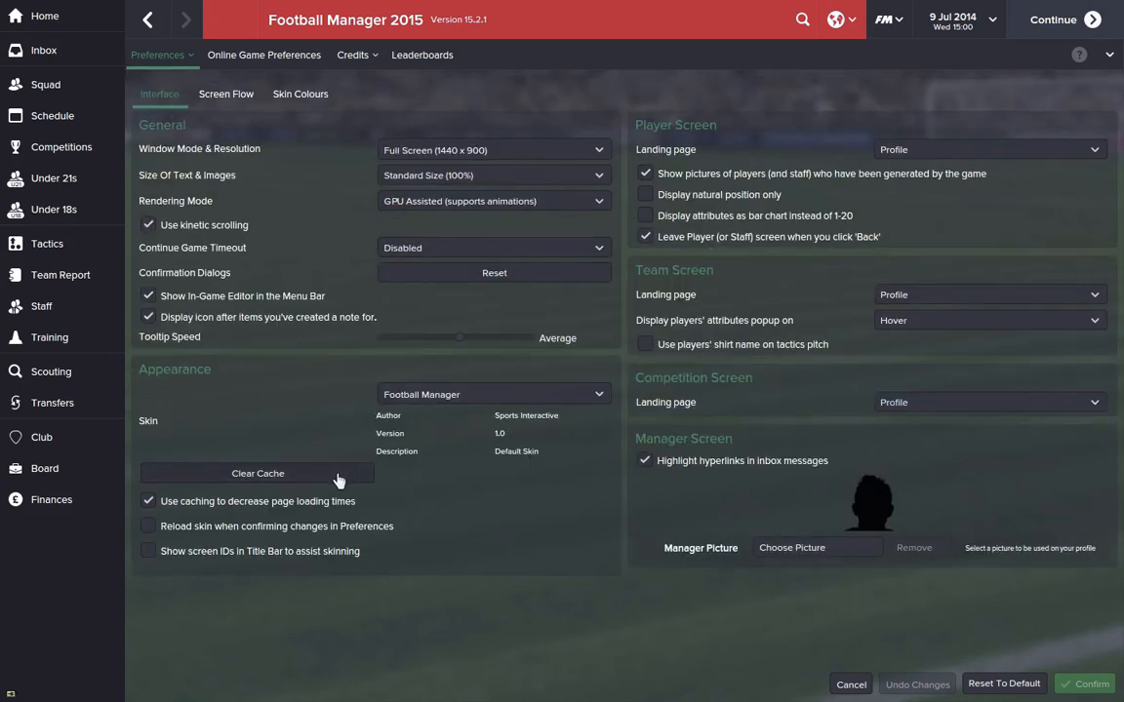
click(257, 473)
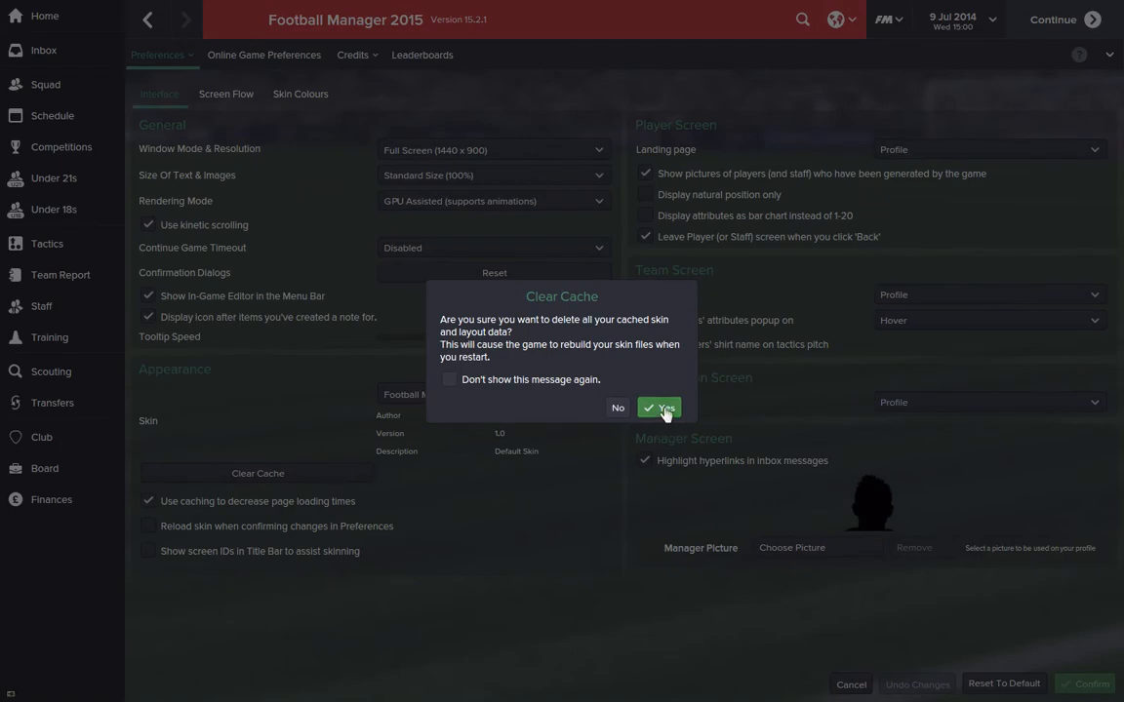
click(658, 407)
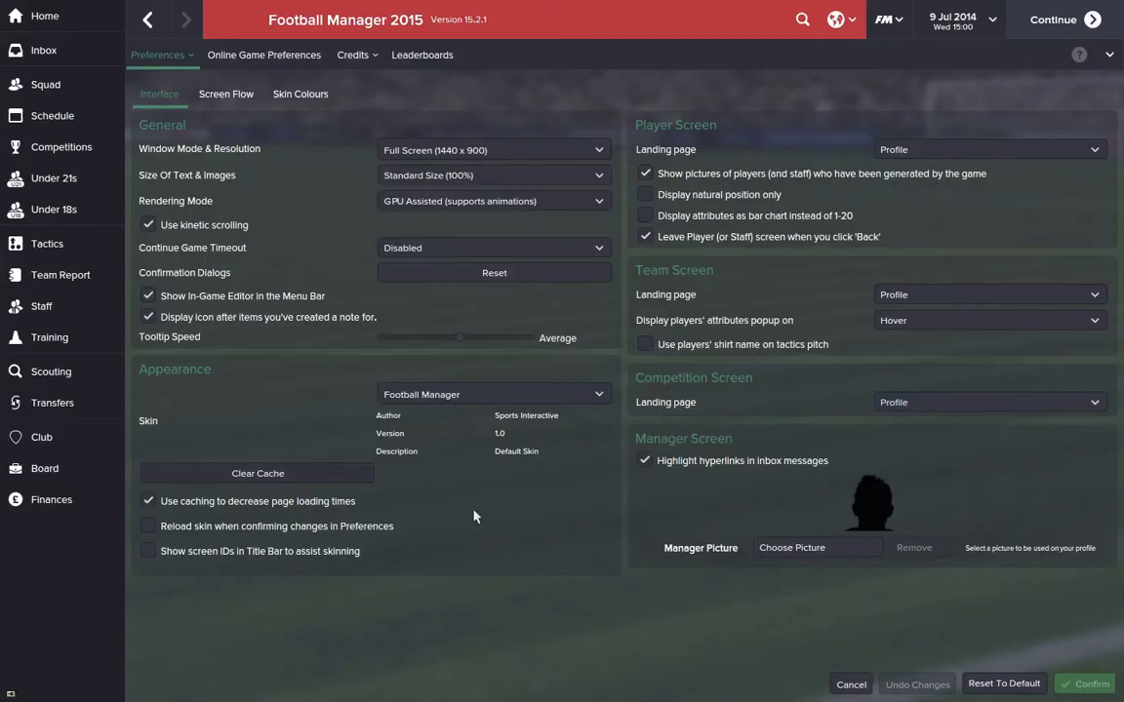
Tick 'Reload skin when confirming changes in Preferences'.
click(148, 526)
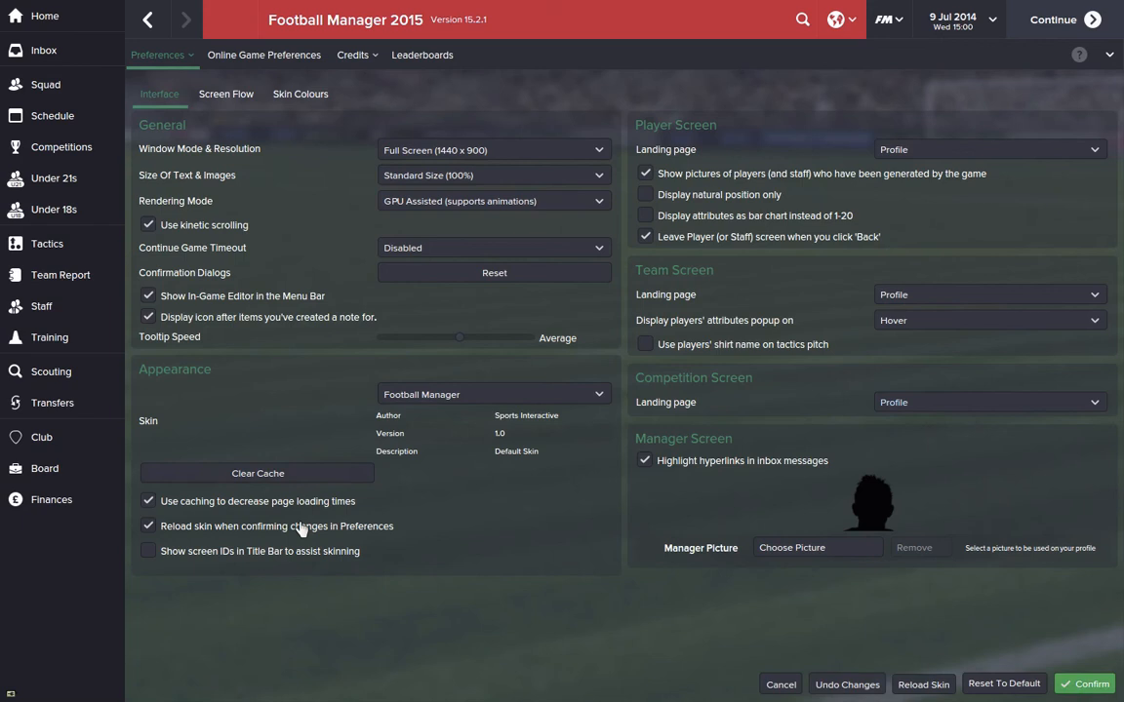
mouse_move(458, 515)
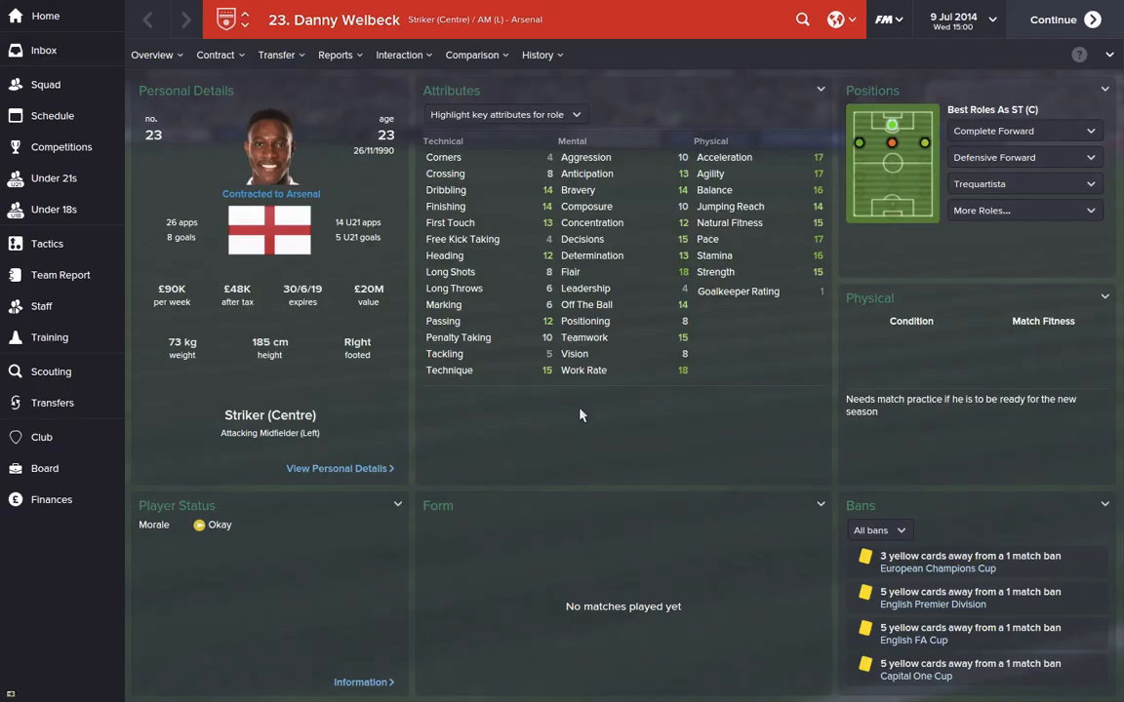
mouse_move(362, 180)
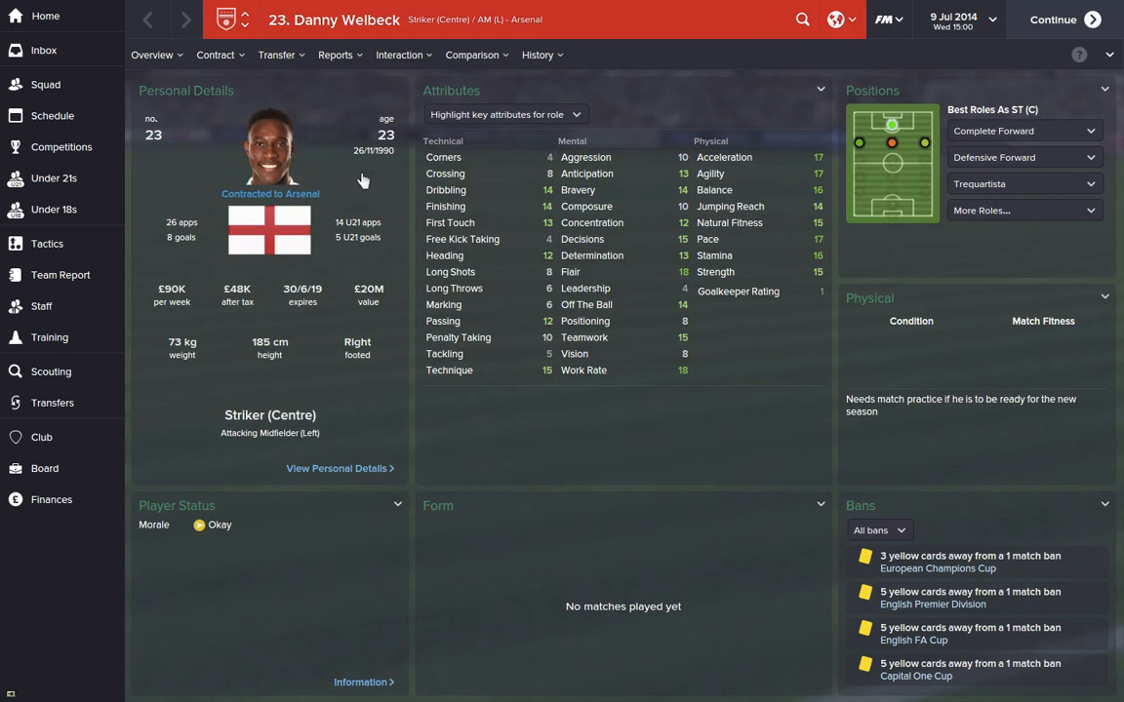
mouse_move(624, 442)
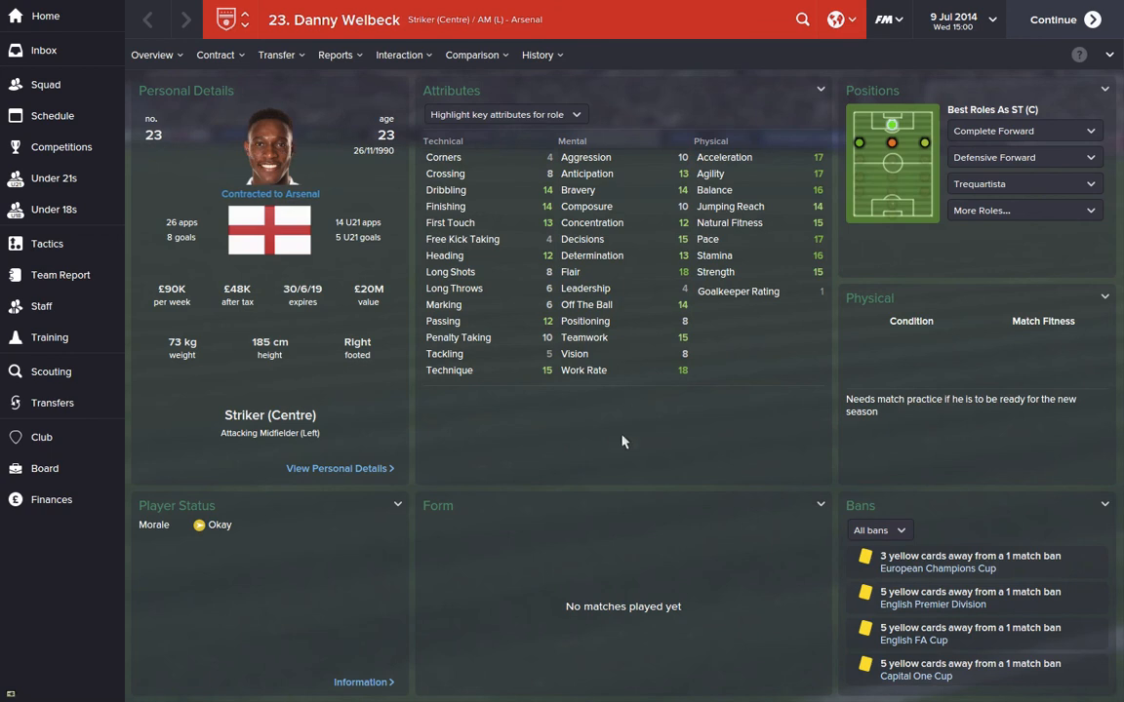